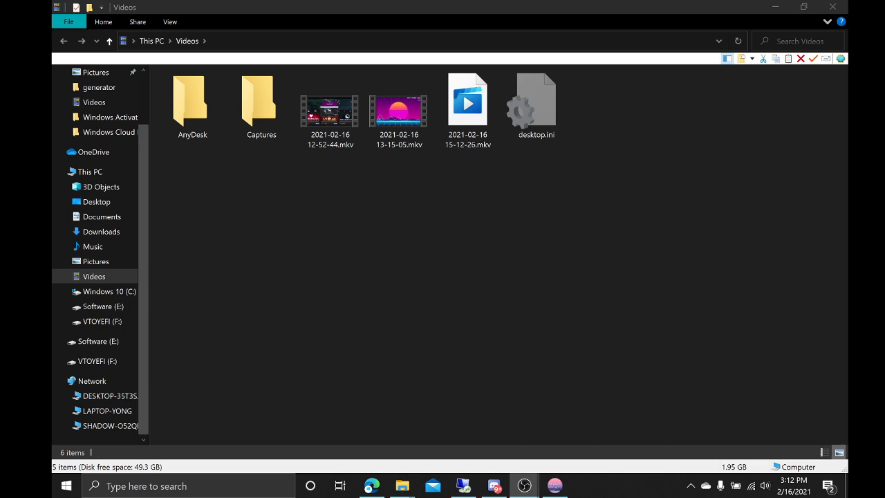
left_click(330, 111)
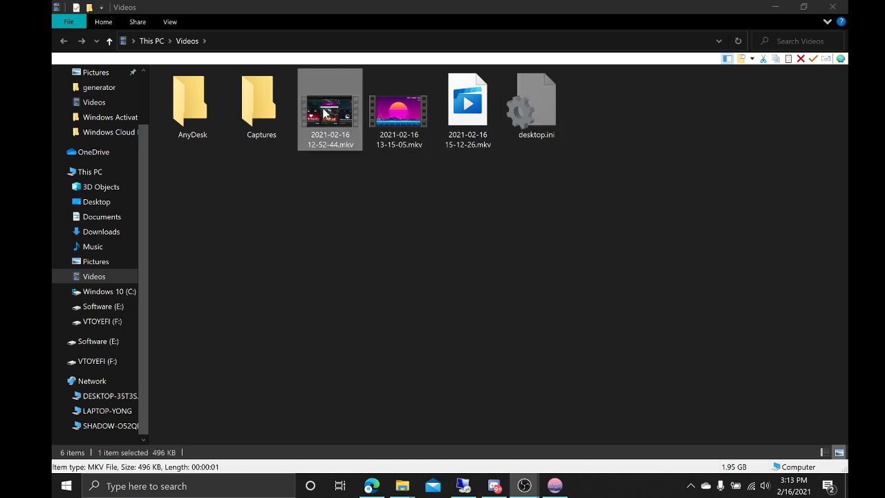
right_click(329, 109)
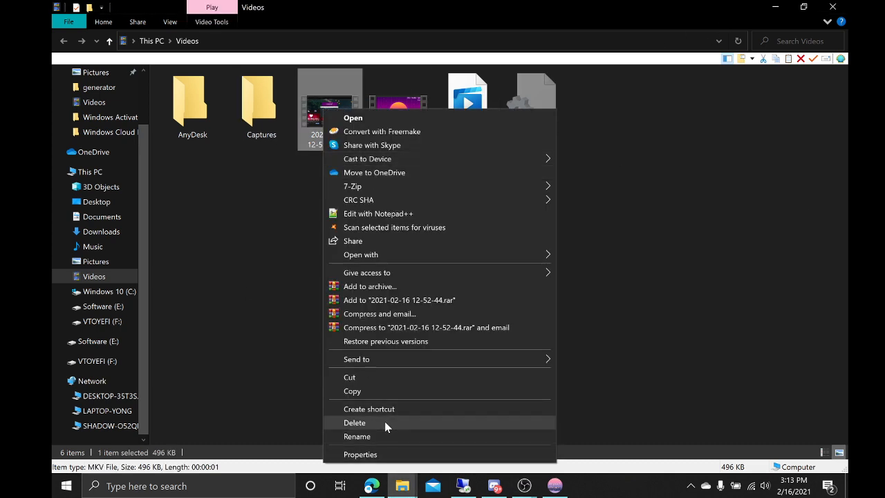
left_click(355, 422)
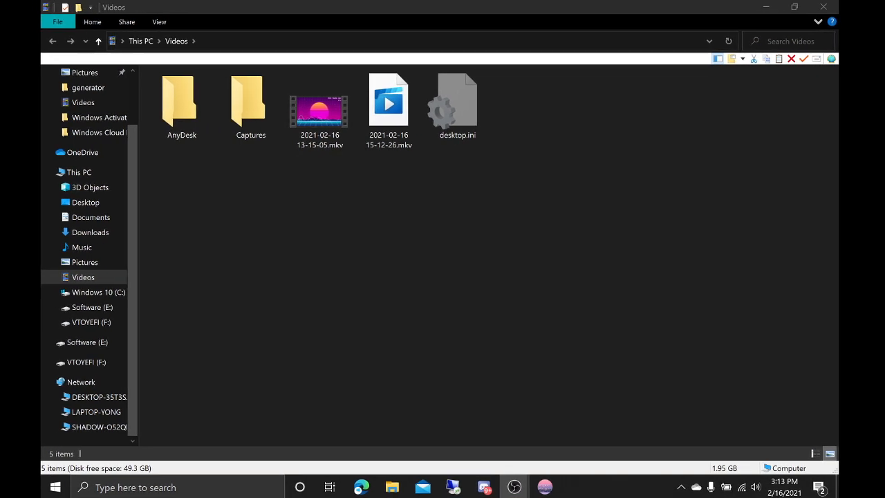
left_click(320, 103)
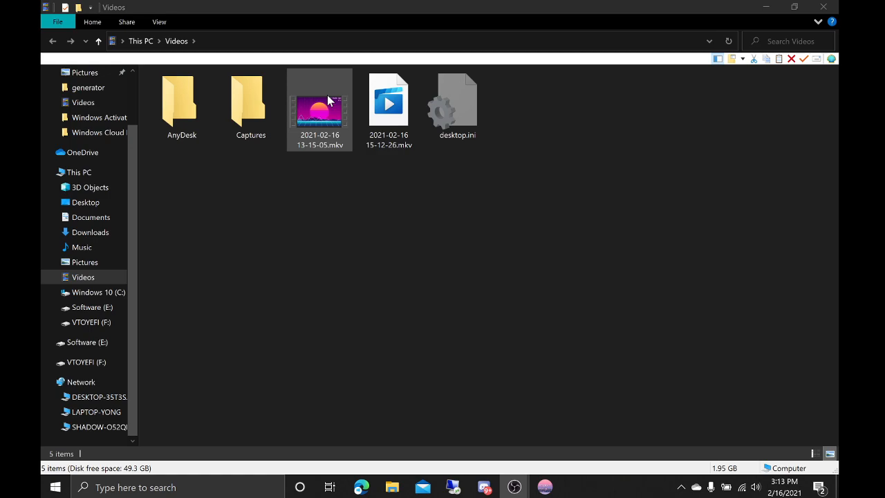
double_click(320, 100)
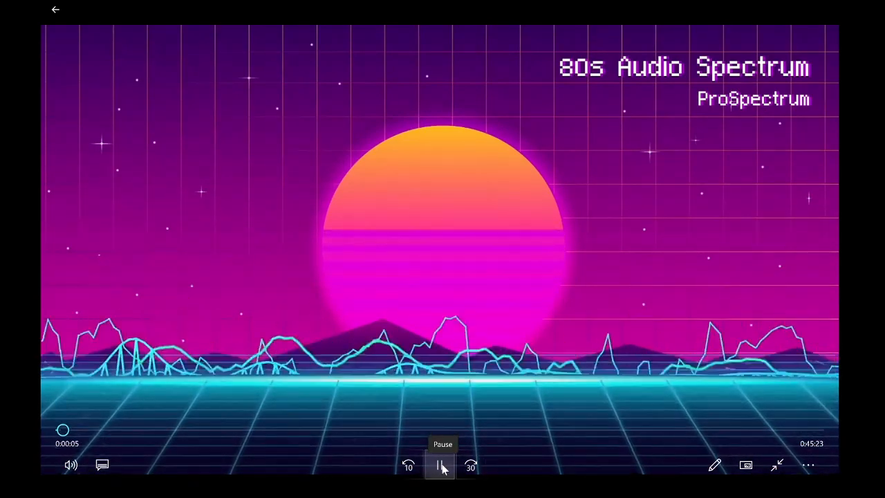
left_click(441, 465)
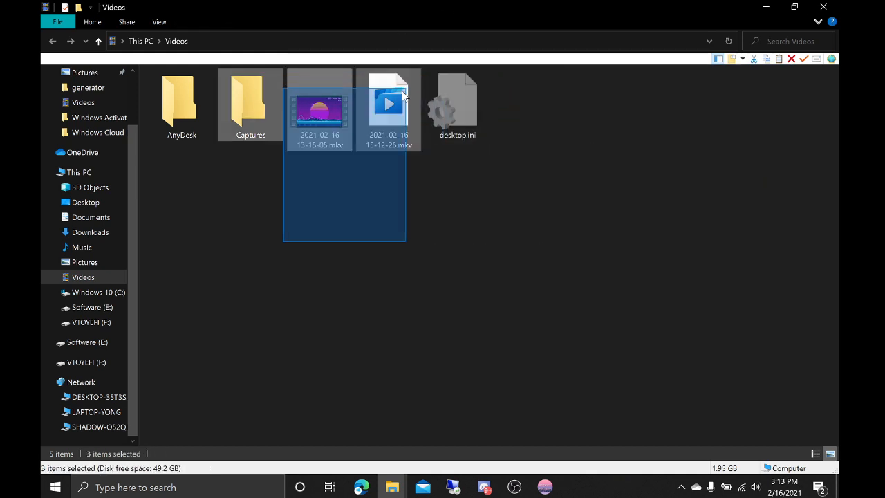
left_click(329, 225)
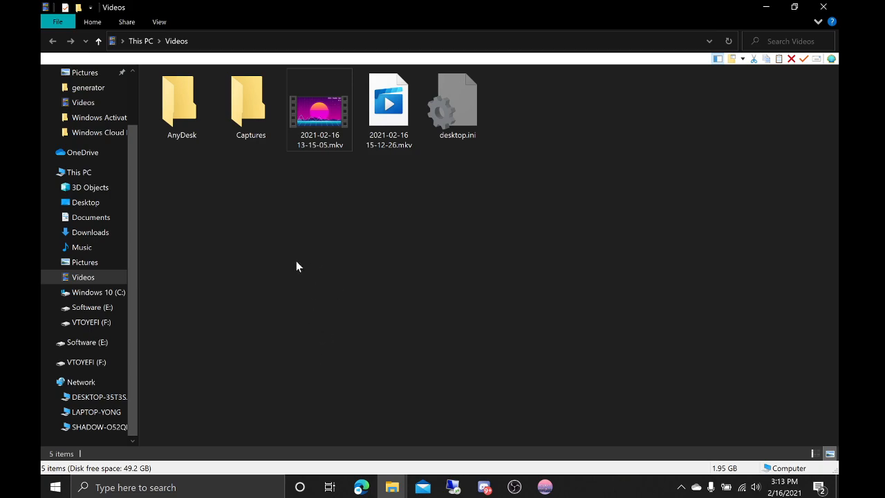
mouse_move(361, 487)
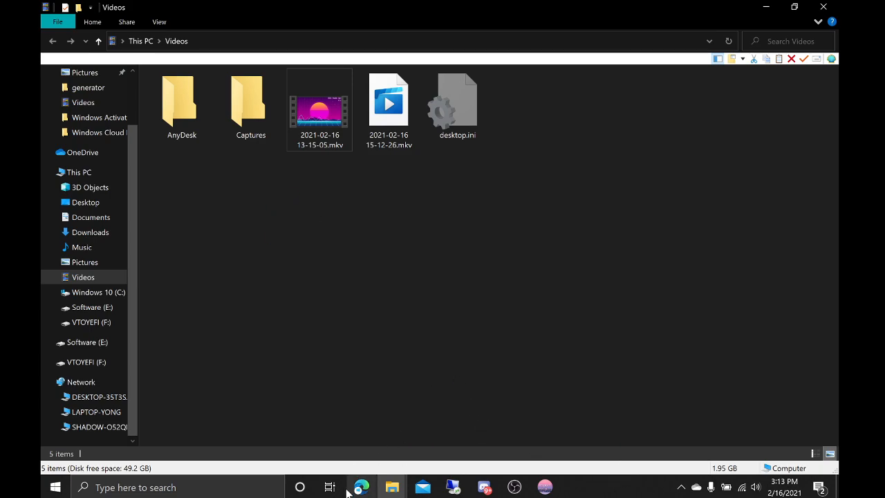
Switch to Edge and scroll through the playlist video's song credits.
left_click(361, 487)
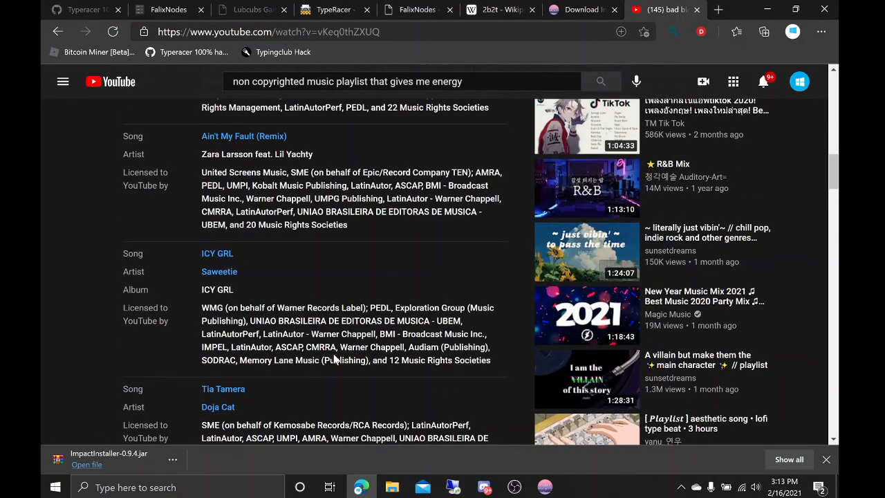
scroll("up", 3)
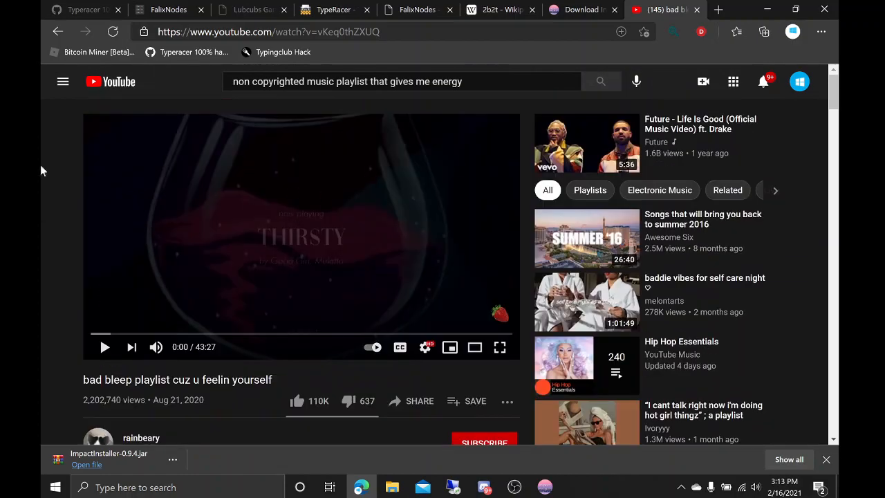
scroll("down", 3)
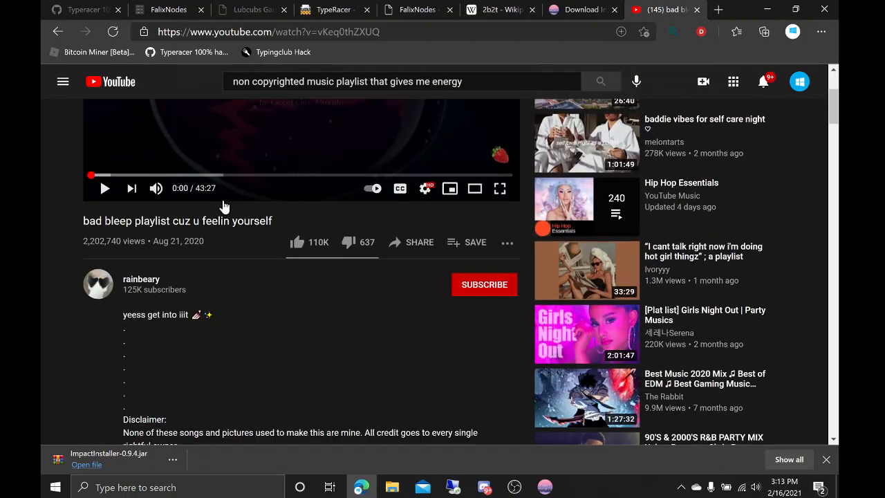
scroll("down", 3)
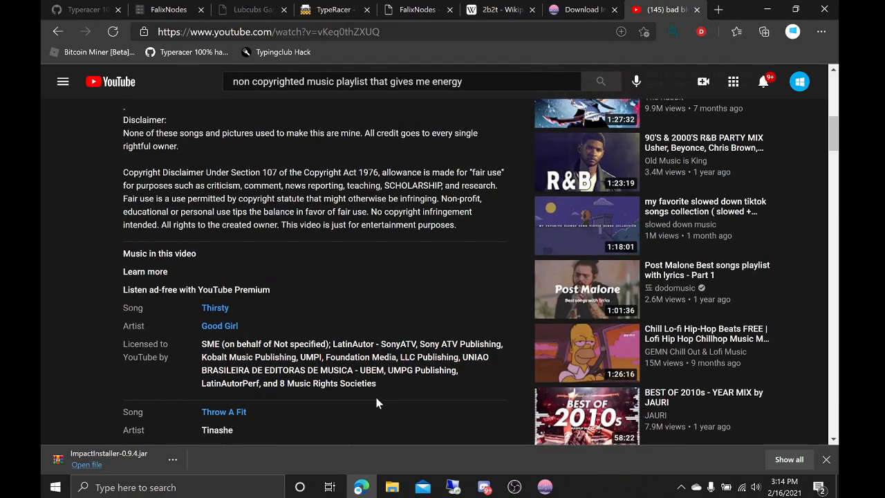
scroll("down", 3)
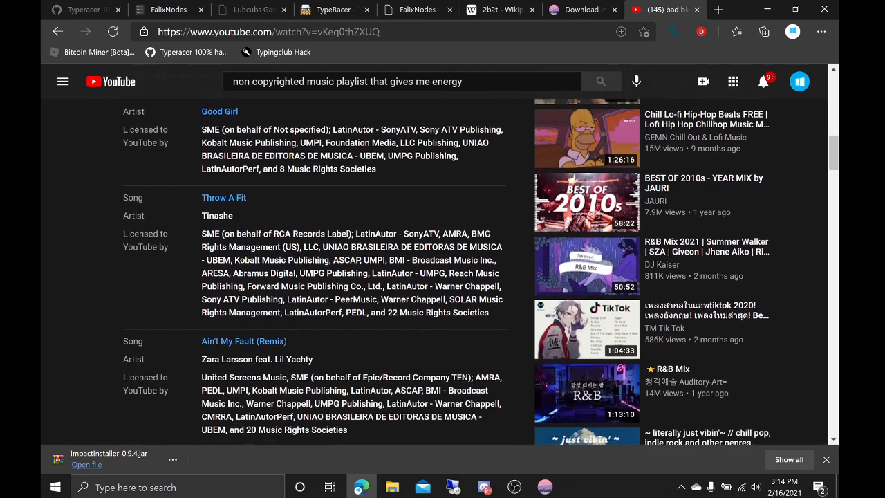
scroll("down", 3)
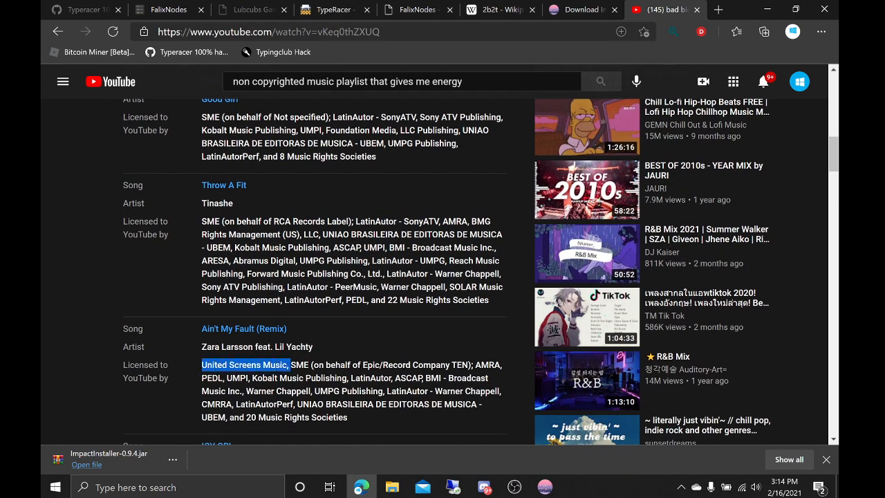
scroll("down", 3)
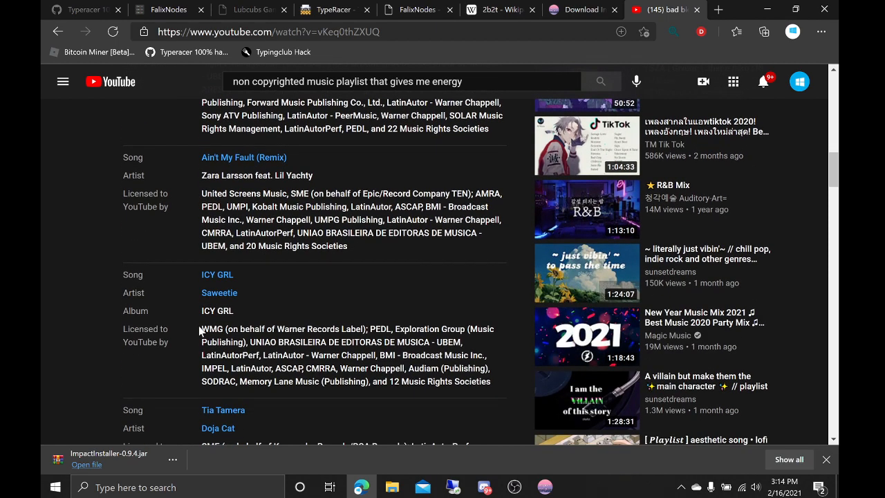
scroll("down", 3)
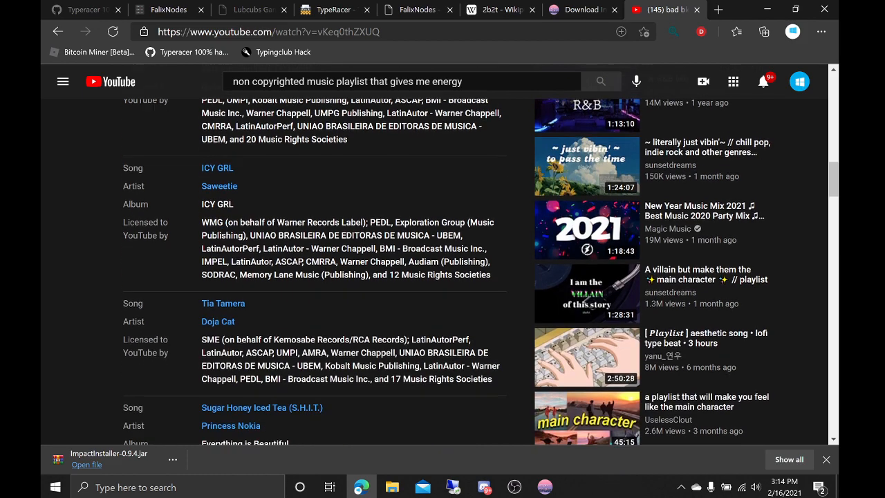
scroll("down", 3)
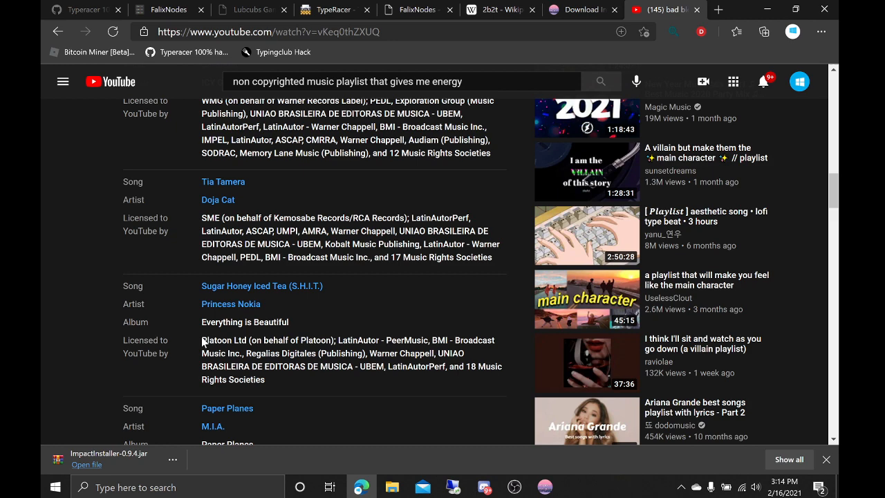
scroll("down", 3)
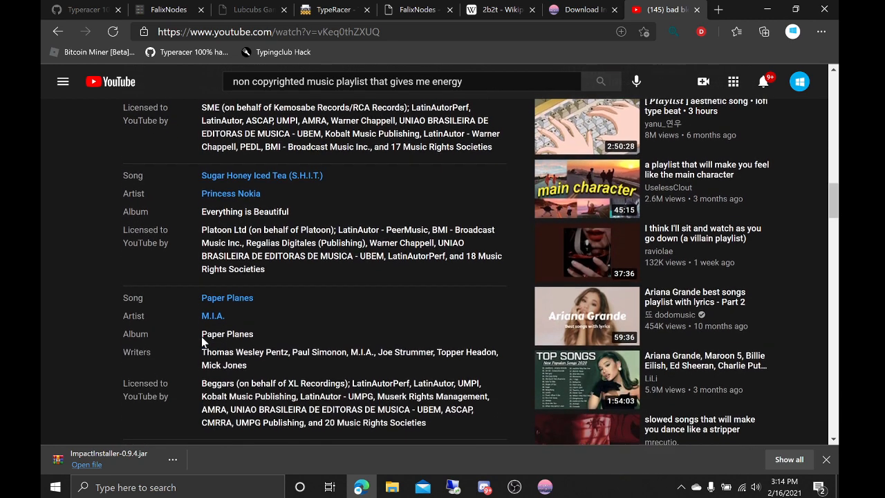
scroll("down", 3)
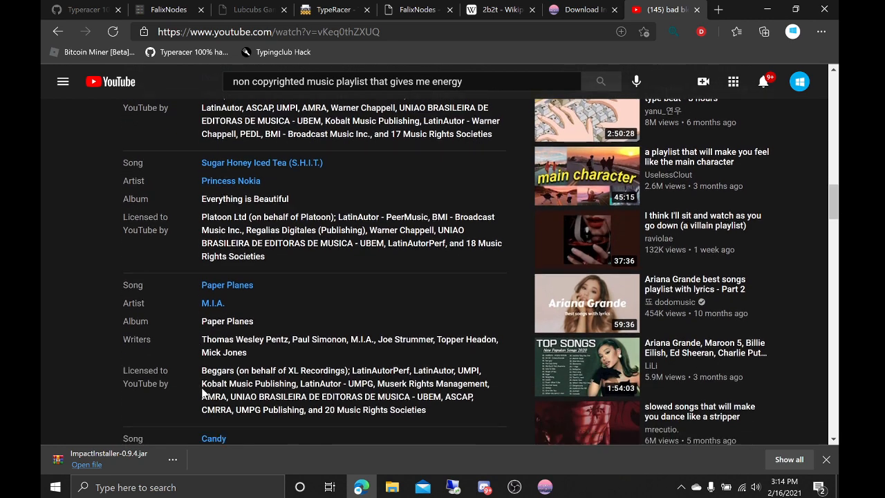
scroll("down", 3)
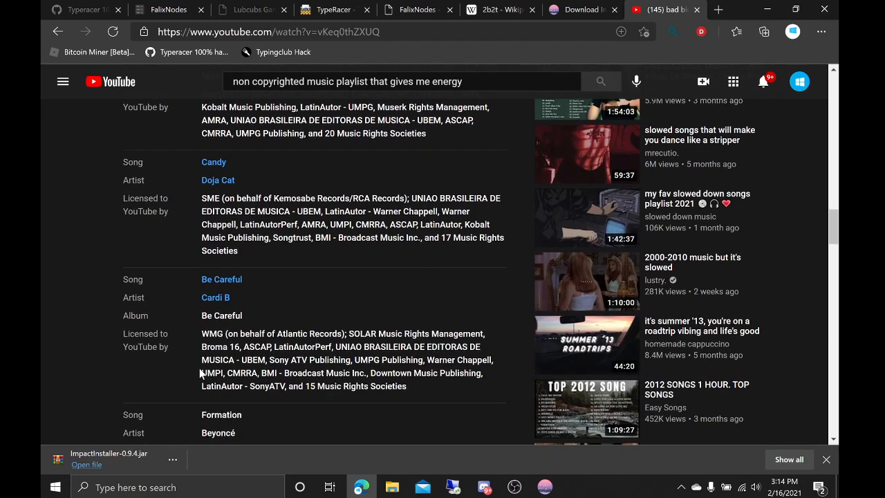
scroll("down", 3)
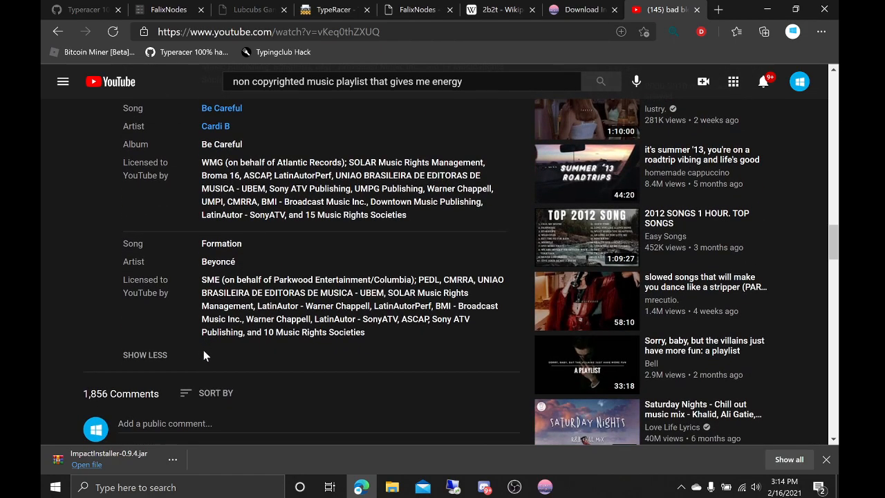
scroll("up", 3)
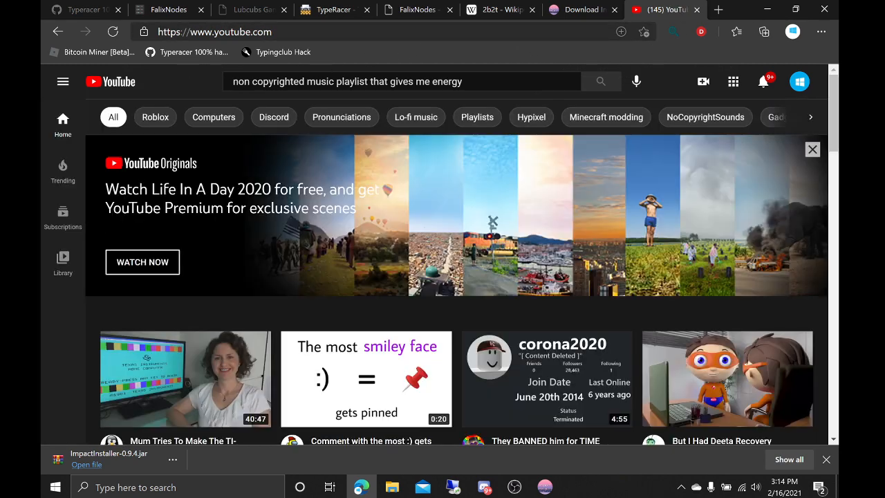
Show the recent YouTube search history under the empty search box.
left_click(401, 81)
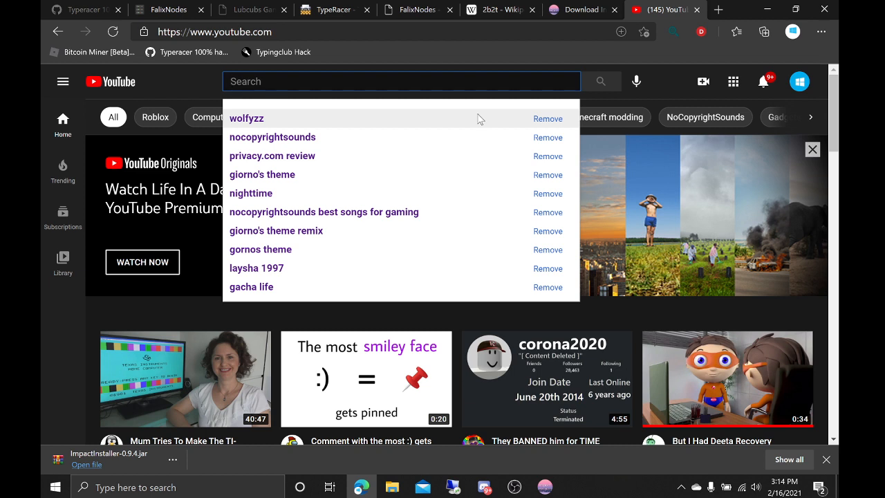
mouse_move(542, 251)
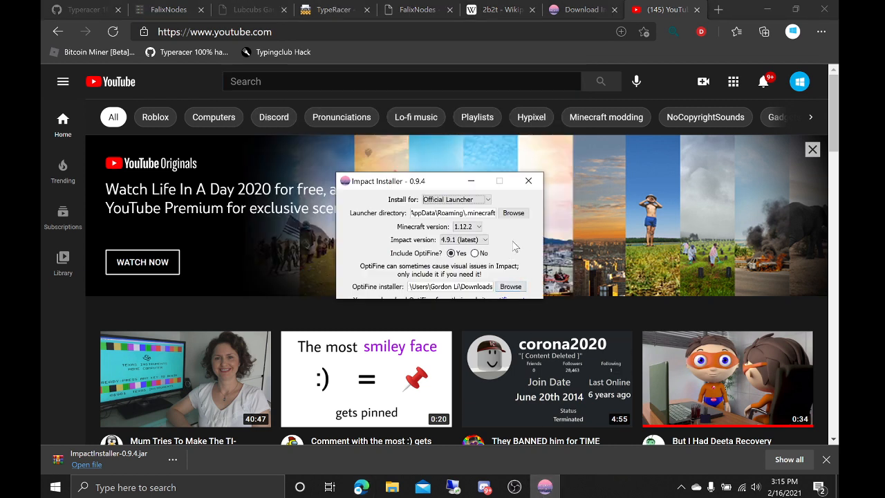
mouse_move(514, 278)
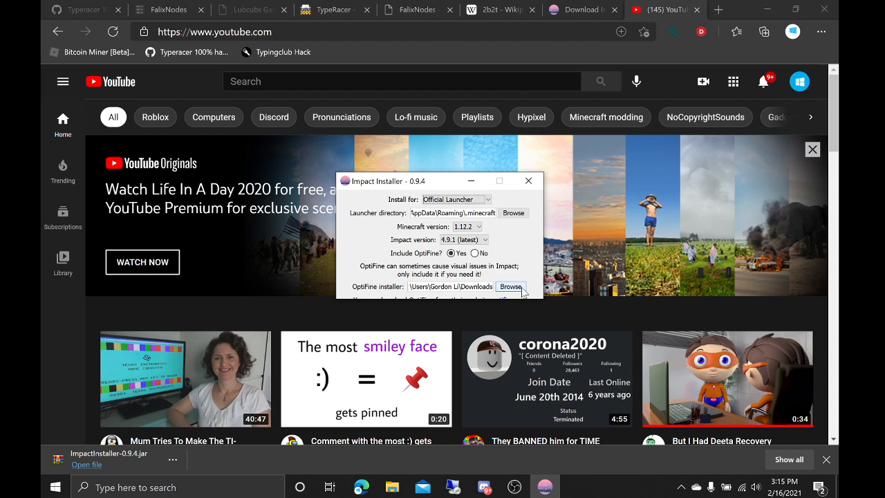
mouse_move(514, 248)
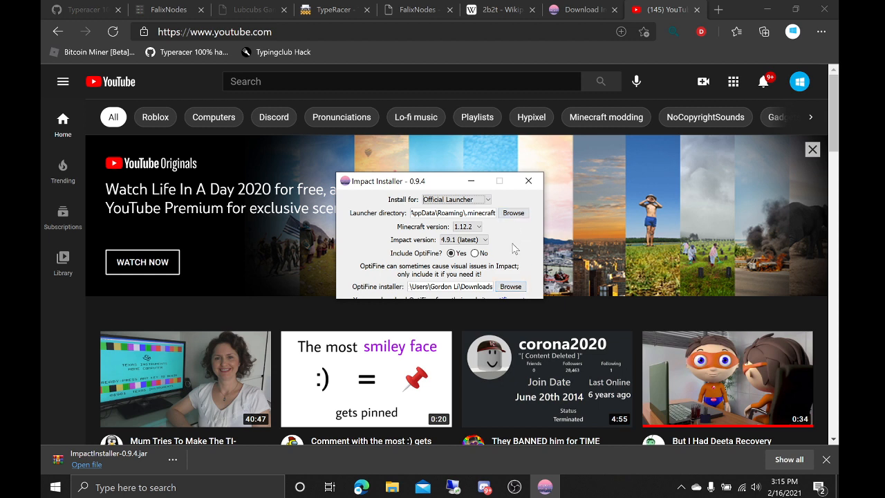
mouse_move(547, 299)
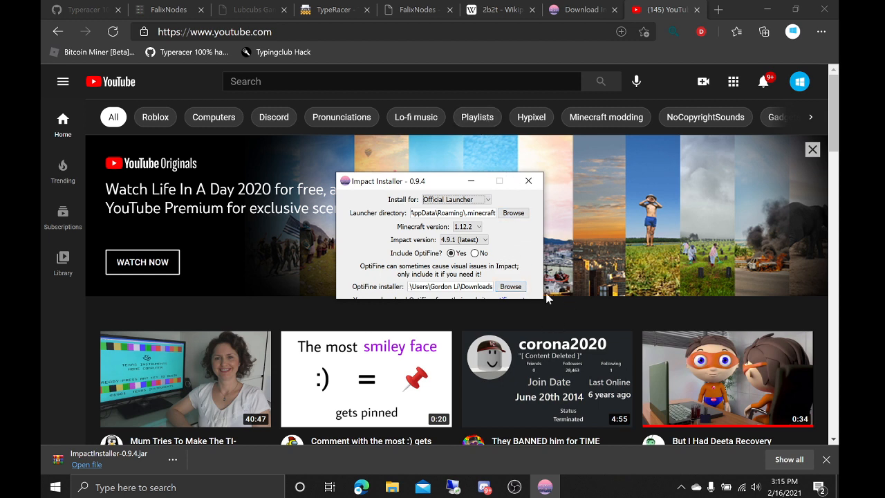
mouse_move(482, 225)
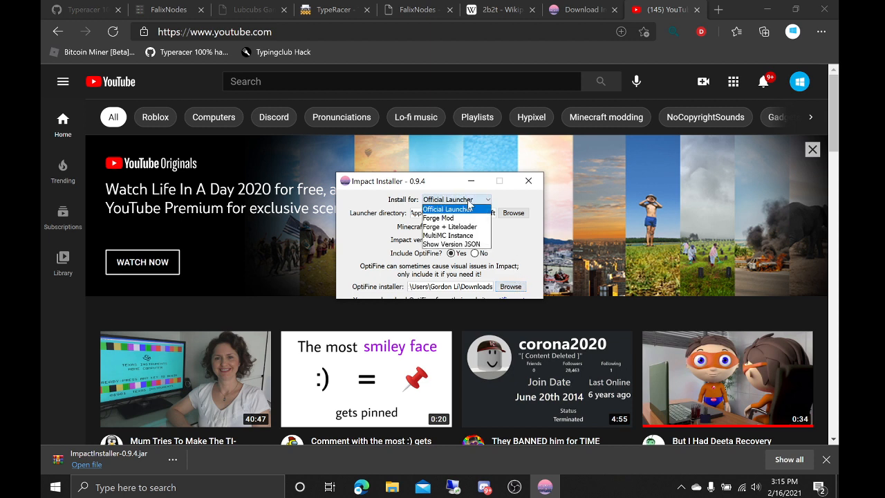
Install Impact 4.9.1 for 1.12.2 to the Official Launcher with Include OptiFine set to No.
left_click(453, 209)
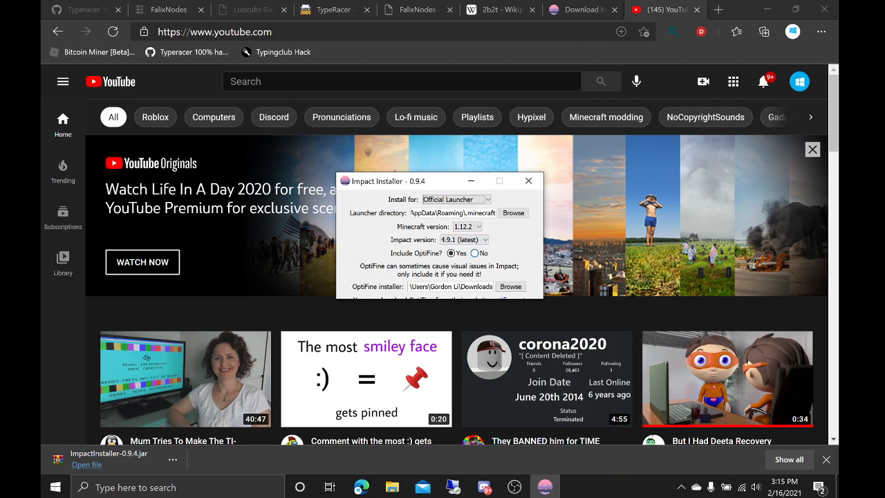
left_click(476, 253)
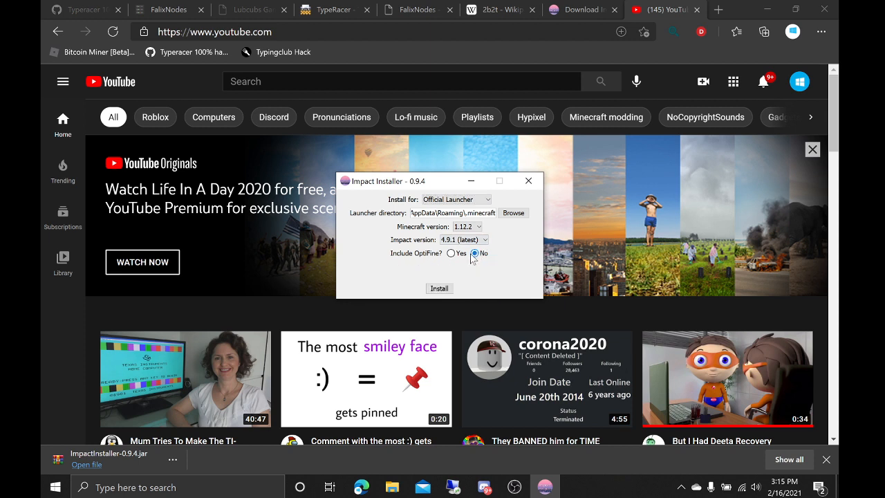
left_click(451, 253)
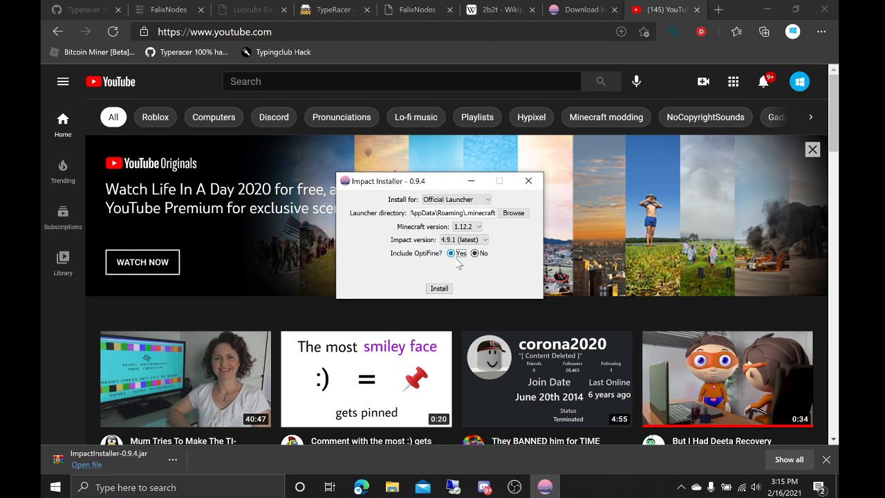
left_click(451, 253)
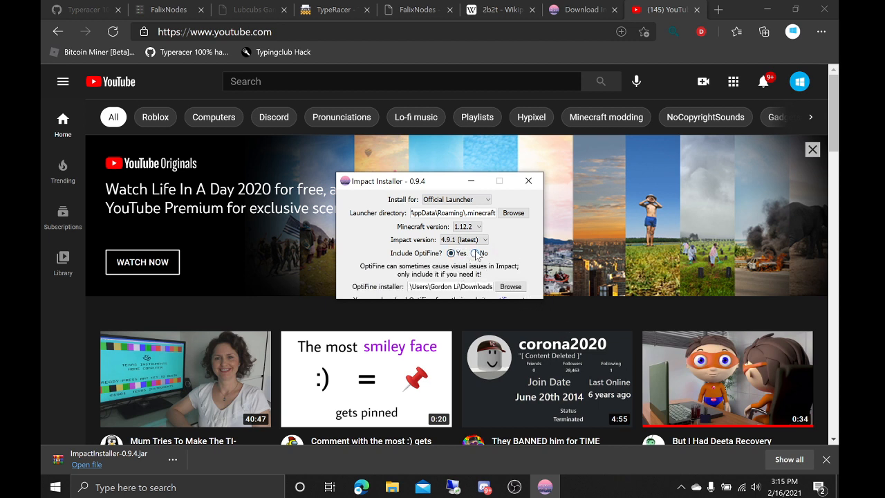
left_click(474, 253)
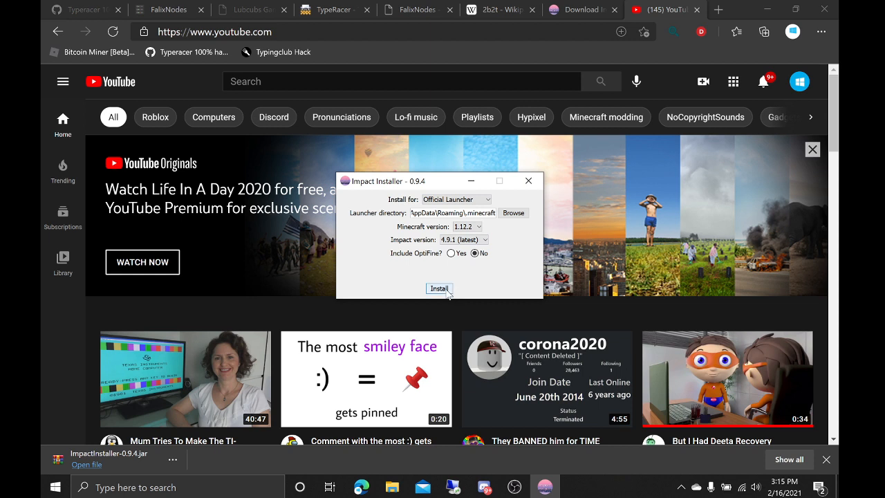
left_click(439, 289)
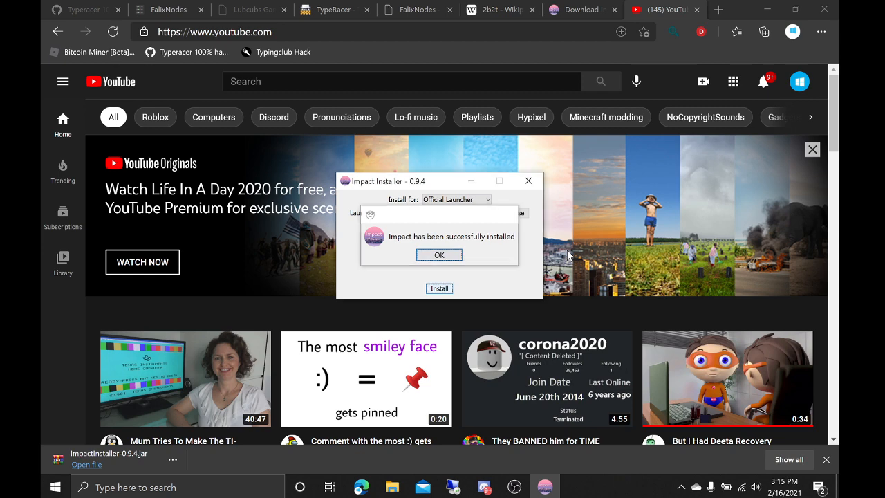
left_click(439, 254)
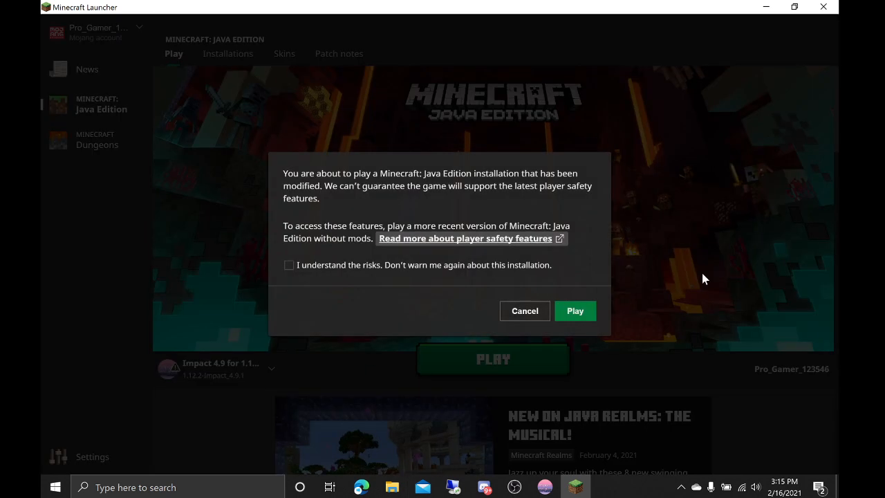
Launch the 1.12.2-Impact_4.9.1 installation, accepting the modified-installation warning.
left_click(575, 310)
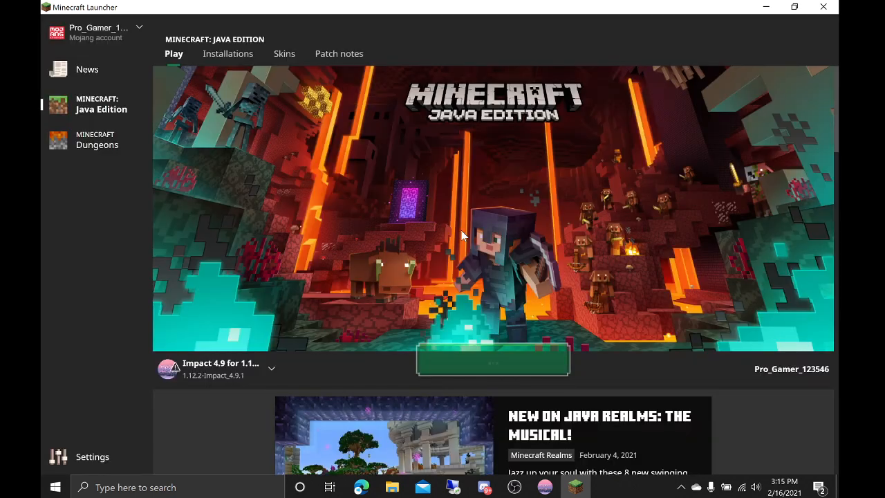
left_click(493, 359)
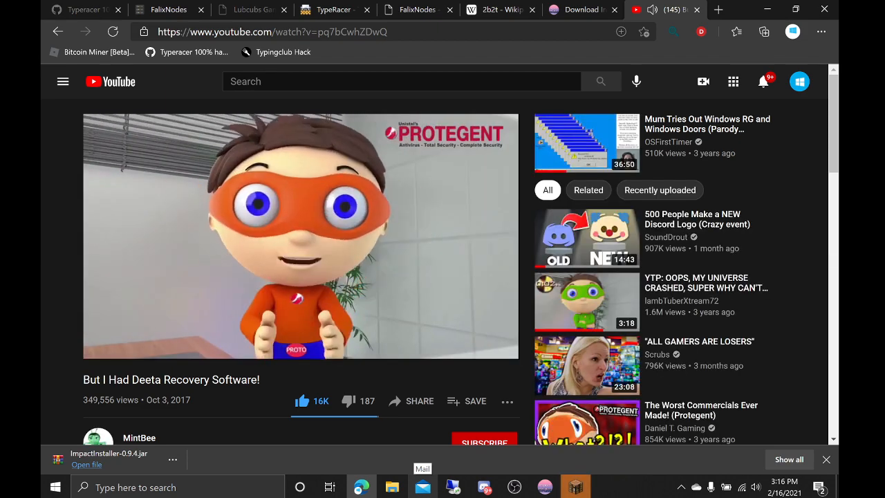
Pause 'But I Had Deeta Recovery Software!' at 0:21.
left_click(301, 235)
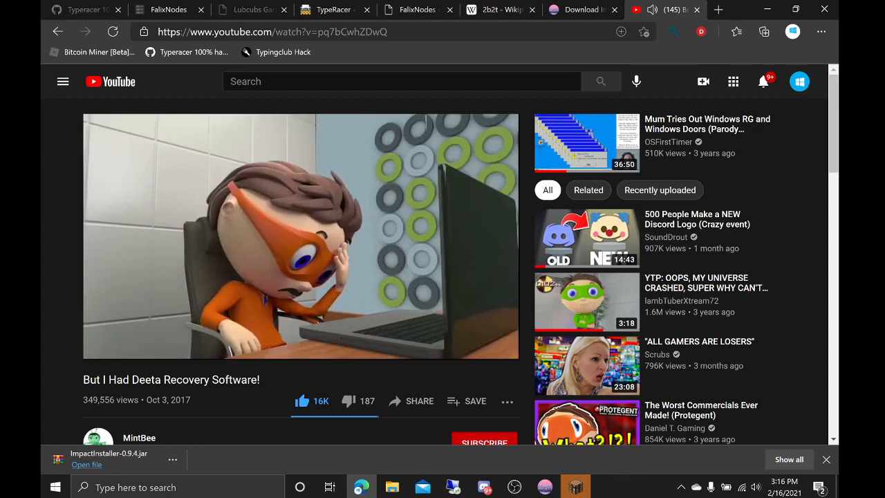
left_click(301, 235)
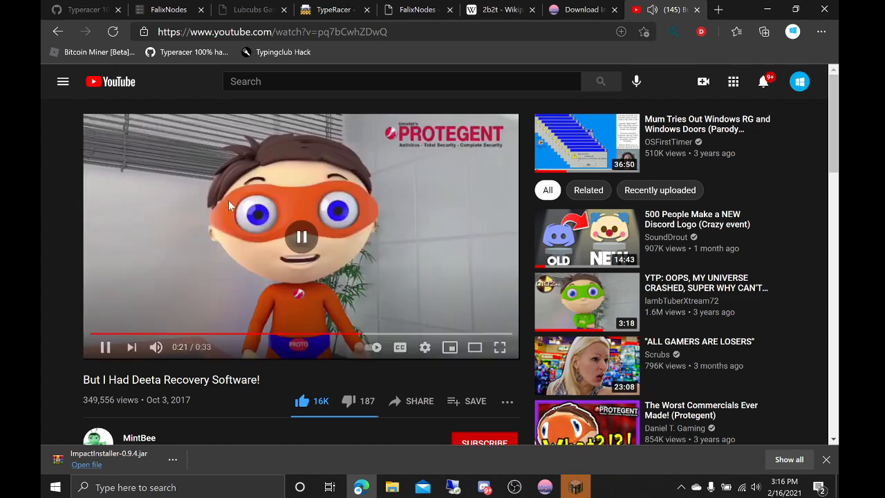
left_click(300, 235)
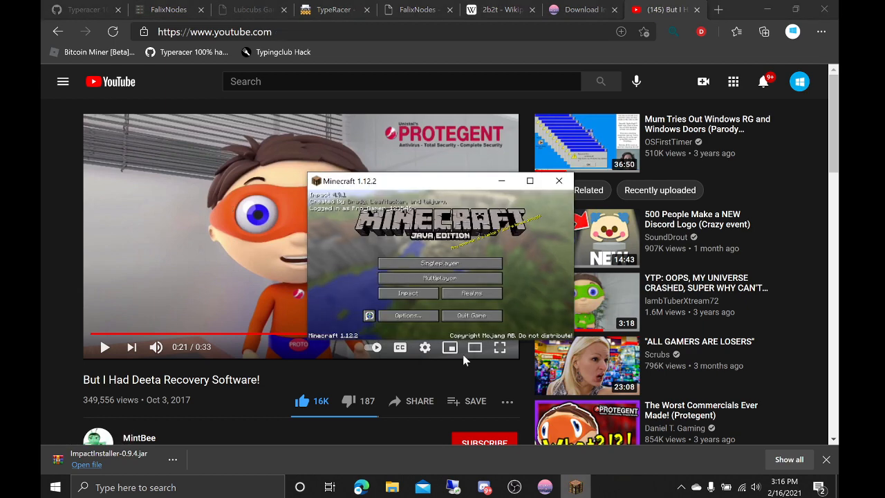
Maximize the game and reach TheAltening token login through Impact's alt manager.
left_click(530, 181)
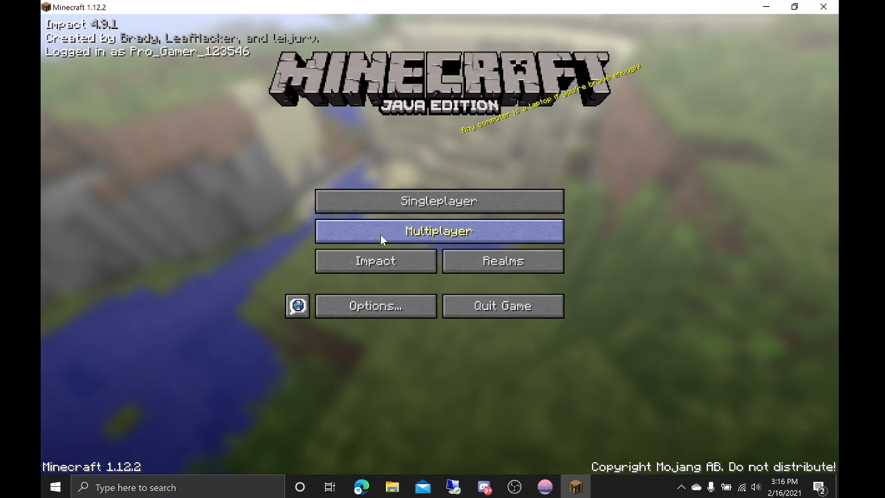
left_click(375, 261)
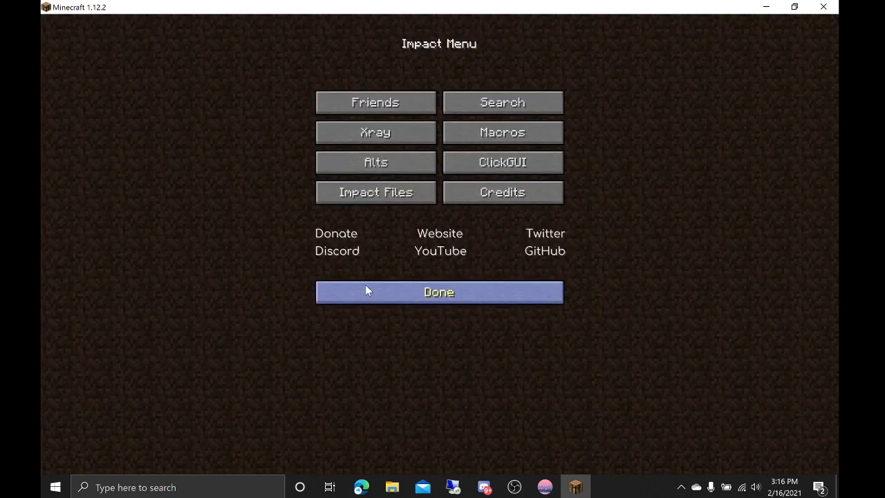
left_click(375, 102)
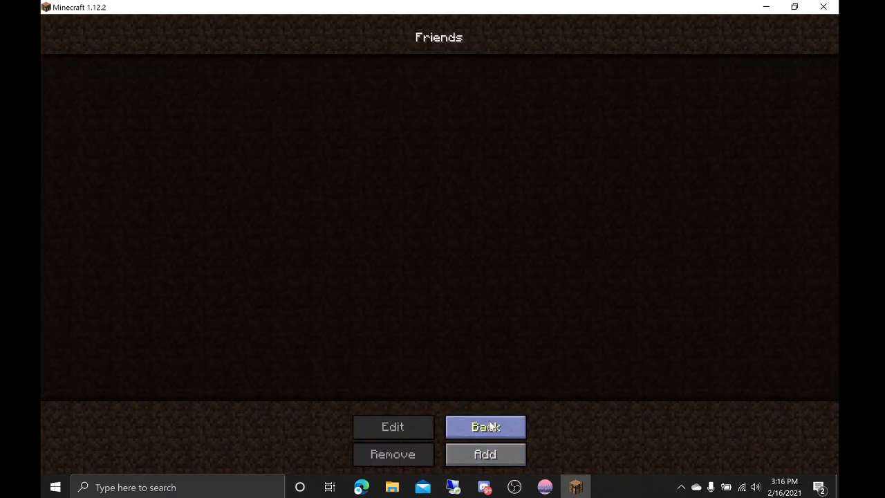
left_click(485, 427)
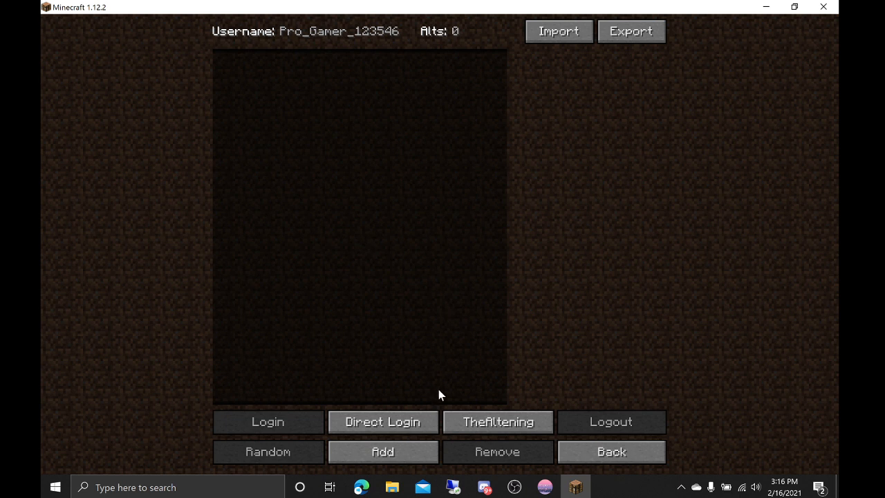
mouse_move(422, 446)
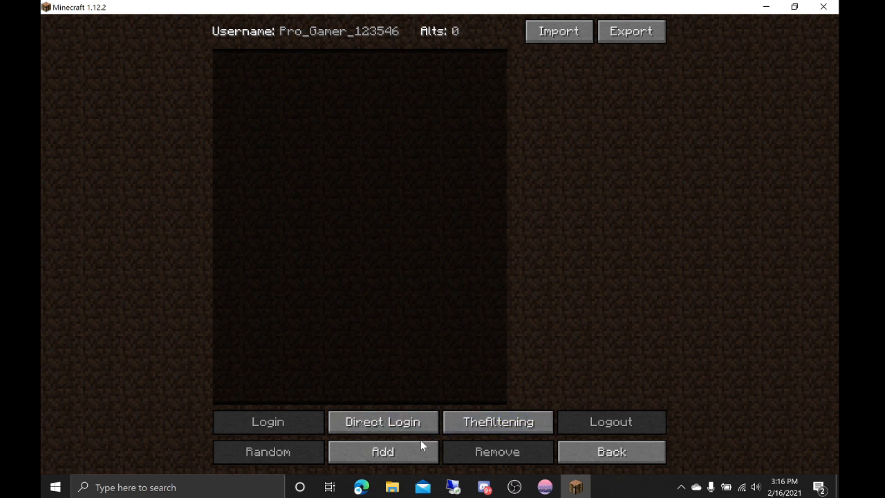
left_click(497, 422)
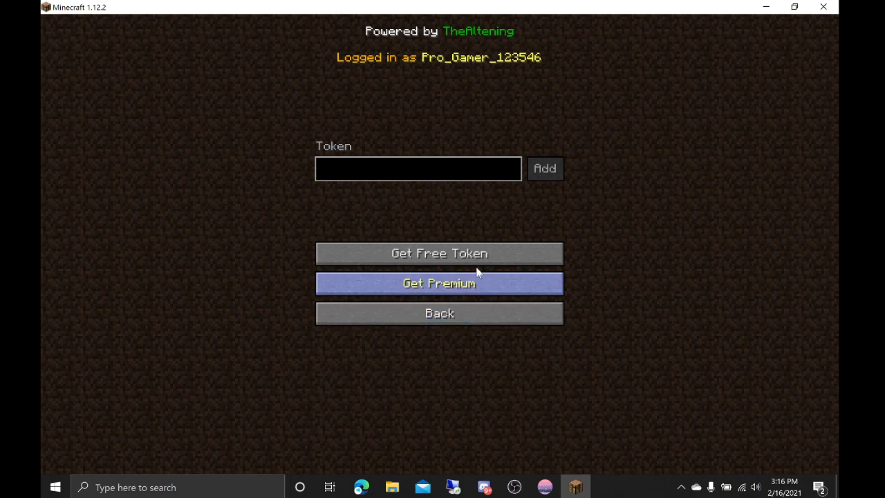
mouse_move(249, 306)
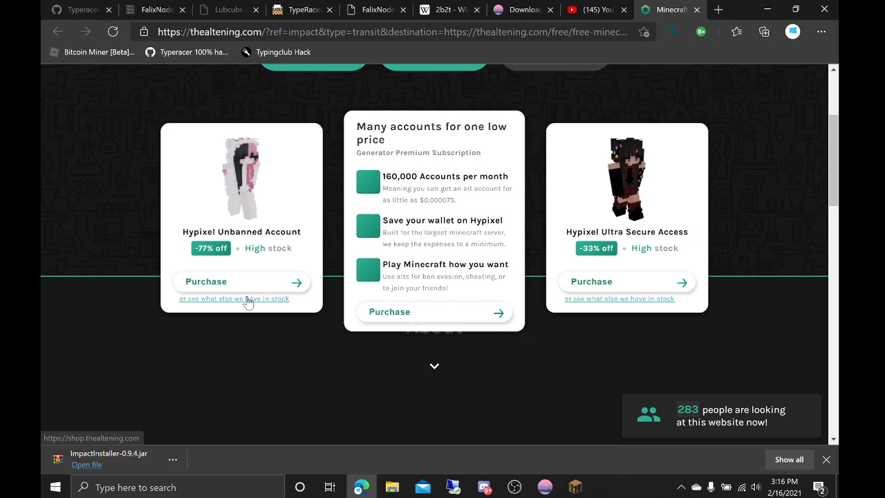
Generate a free TheAltening alt after the reCAPTCHA and copy its token.
left_click(233, 299)
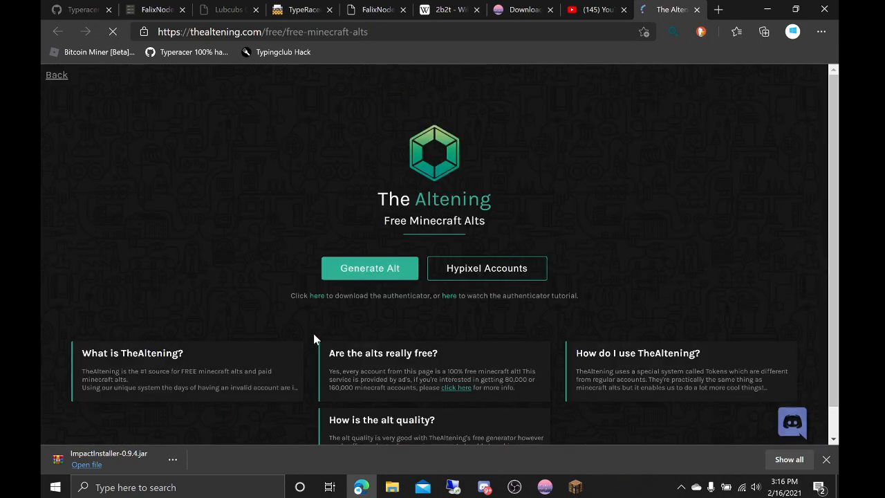
left_click(370, 268)
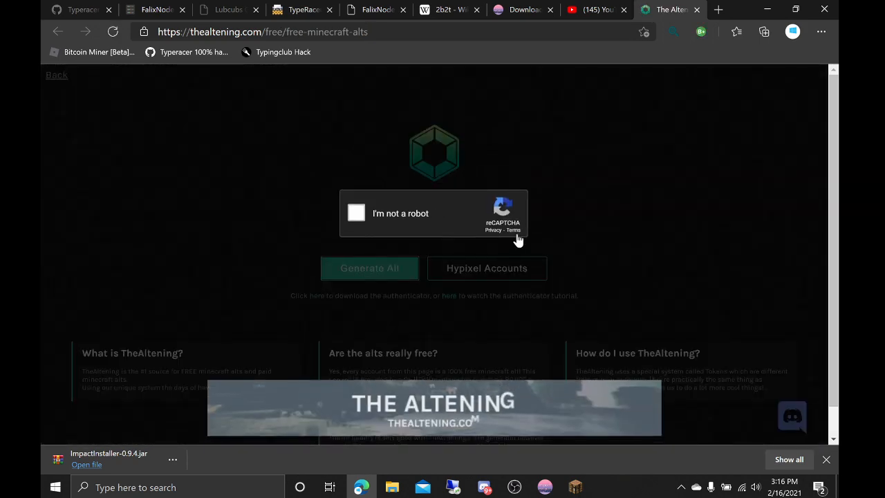
left_click(356, 213)
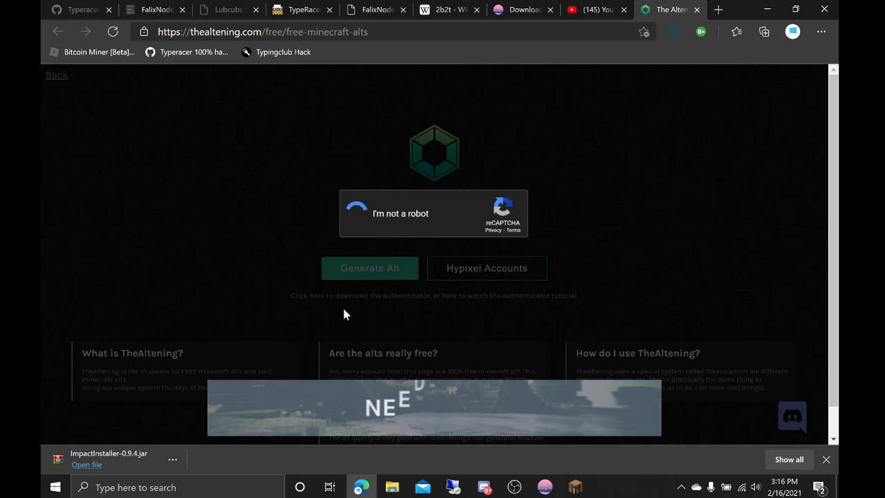
left_click(359, 212)
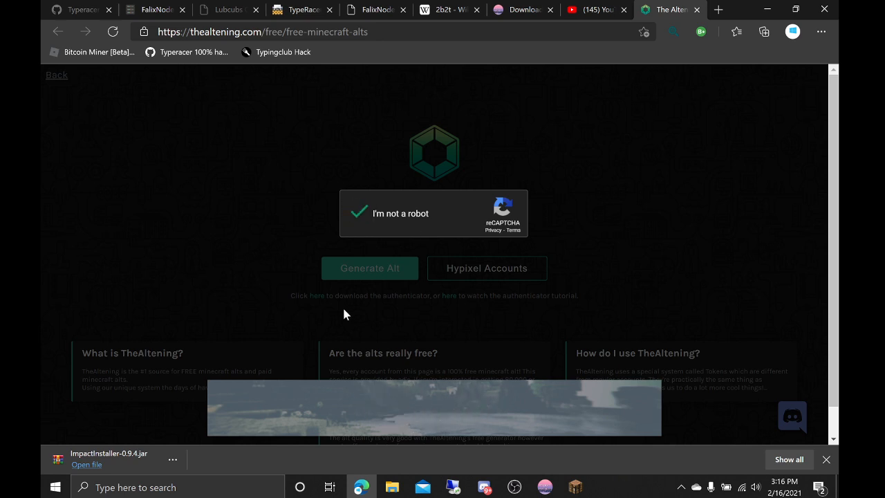
left_click(370, 268)
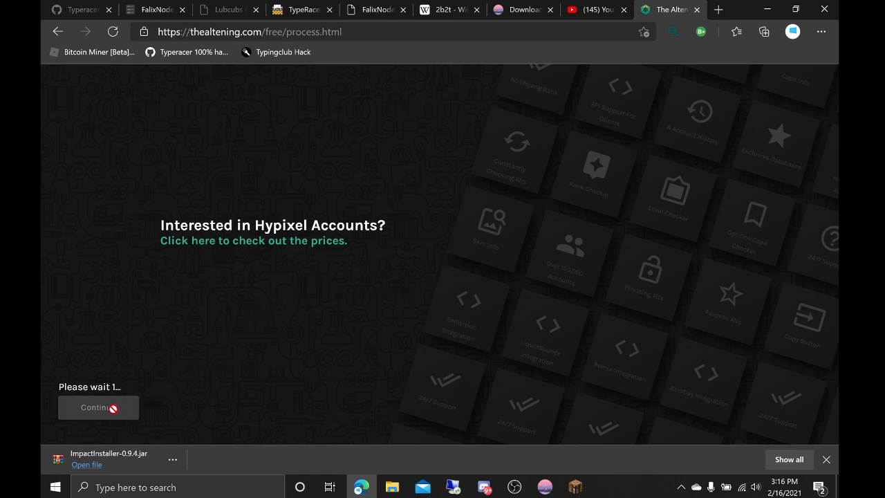
left_click(97, 407)
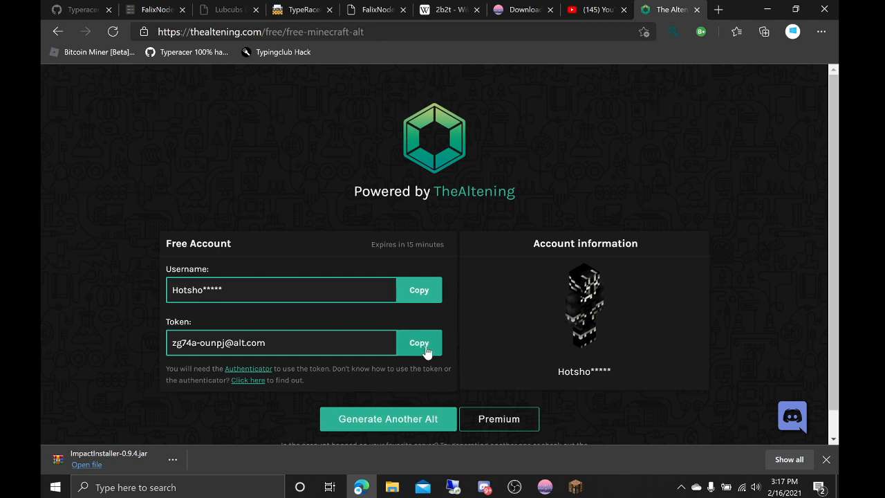
left_click(574, 487)
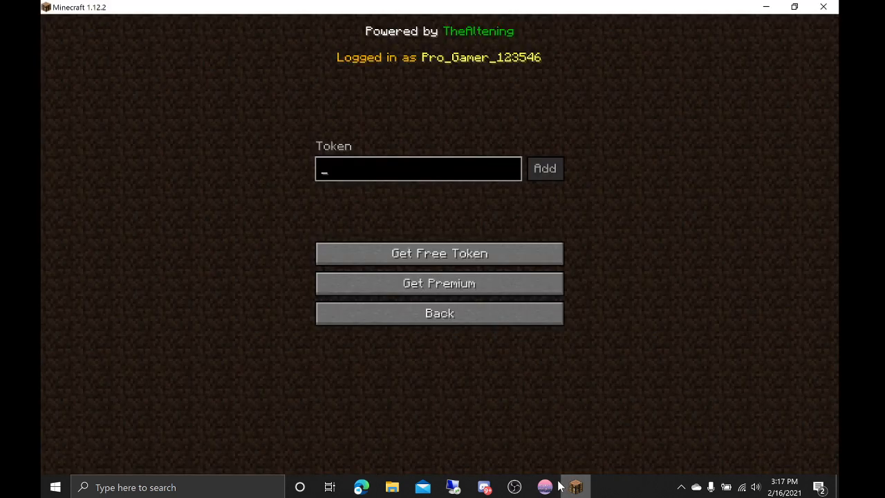
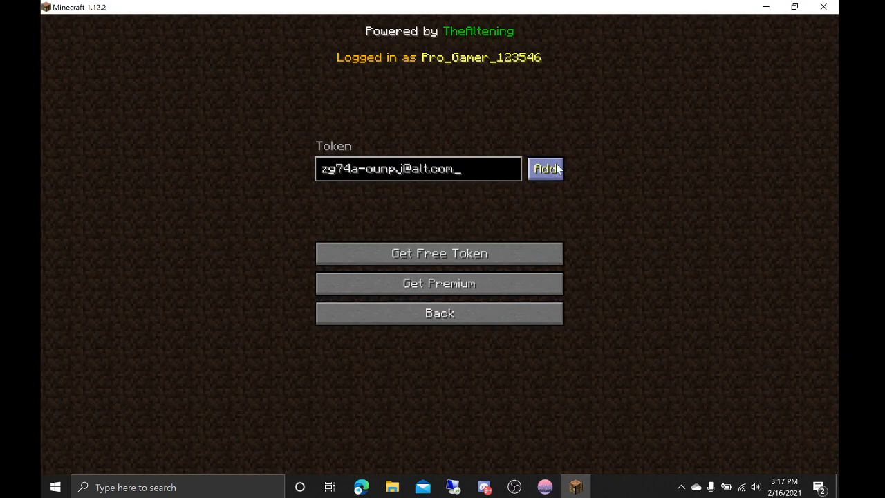
left_click(546, 169)
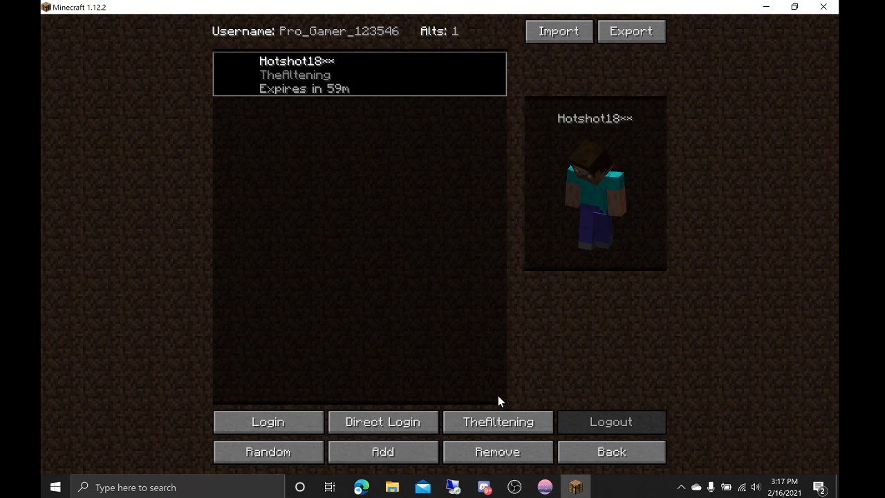
left_click(268, 422)
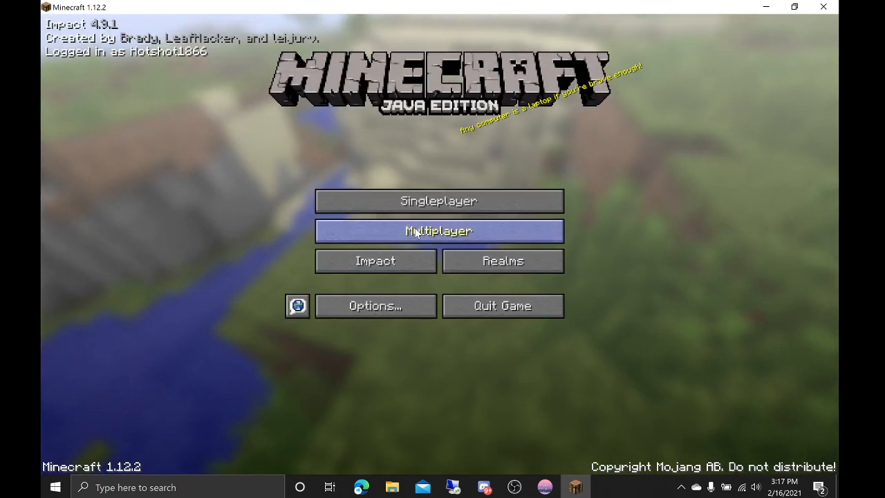
Direct-connect to server address 2b2t and join it.
left_click(438, 230)
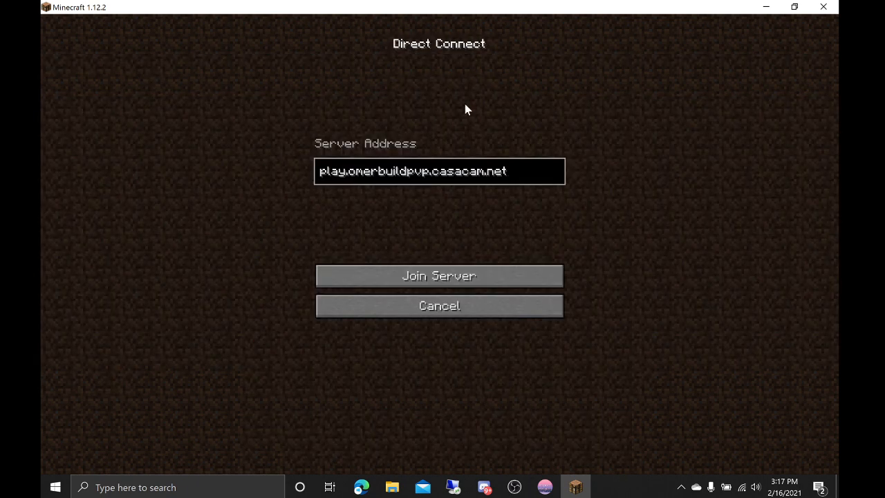
type("2b2t")
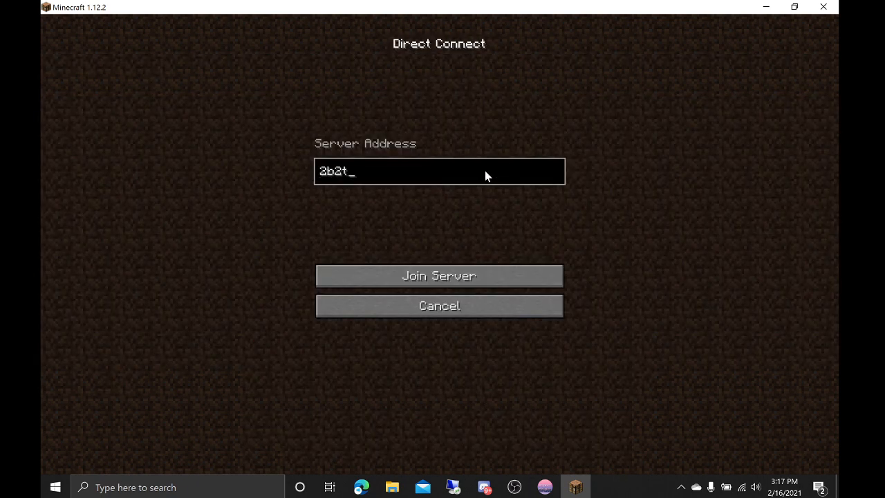
left_click(438, 275)
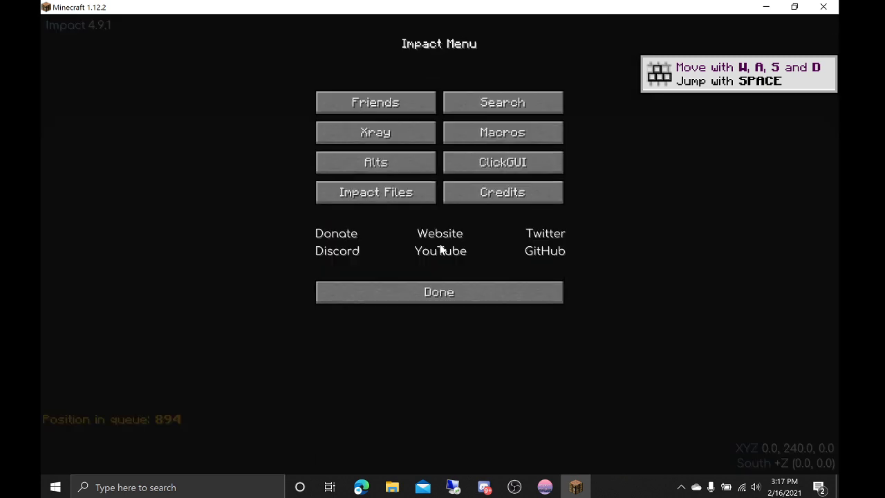
mouse_move(275, 216)
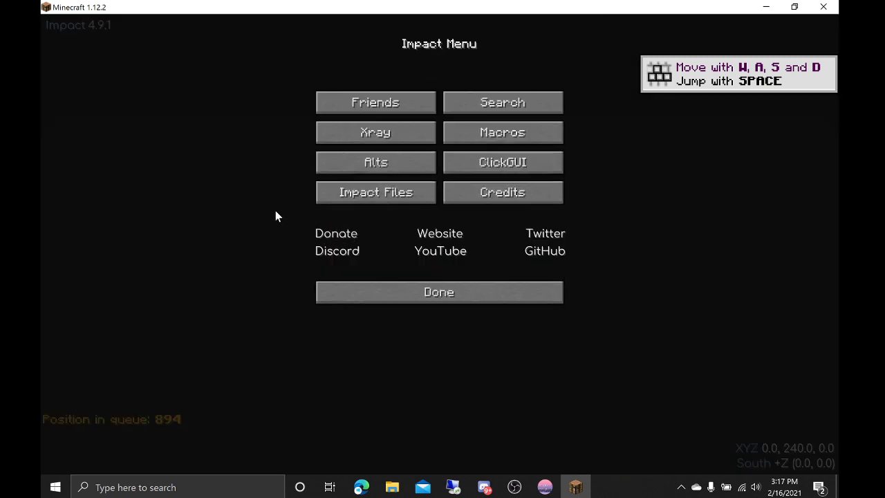
Close the Impact menu and bring up the ClickGUI module category bar.
left_click(376, 162)
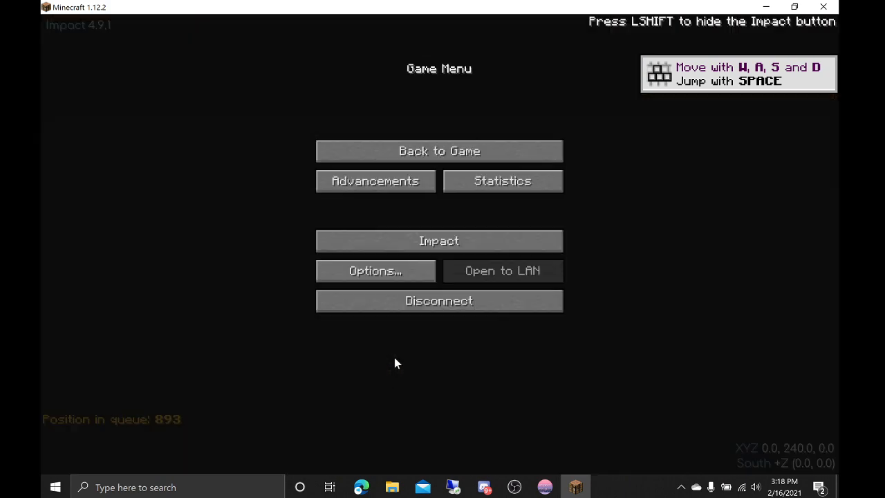
left_click(438, 151)
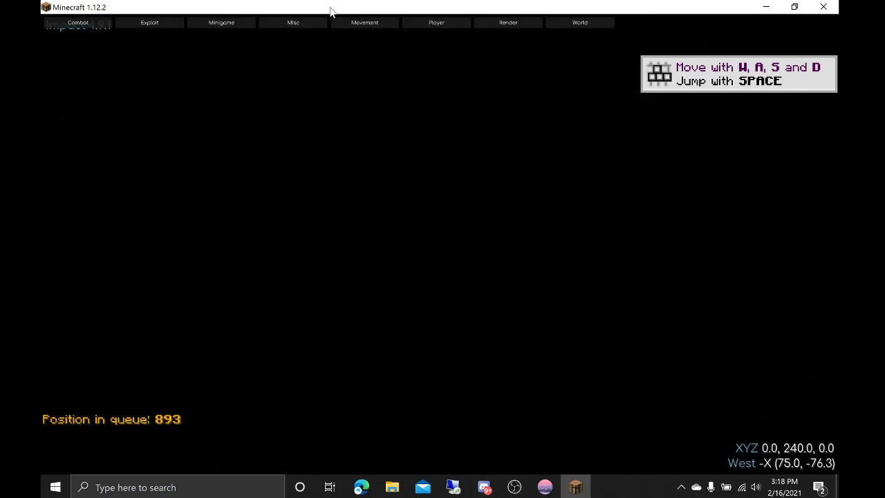
left_click(149, 22)
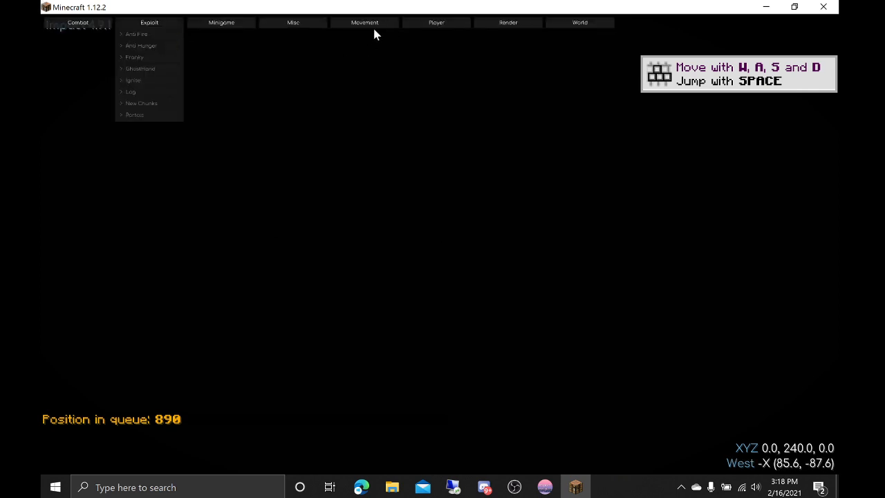
left_click(365, 22)
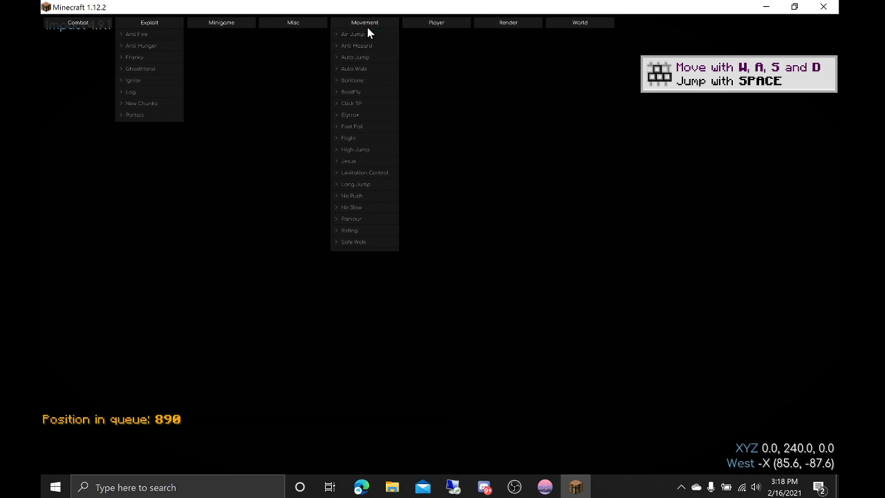
mouse_move(364, 130)
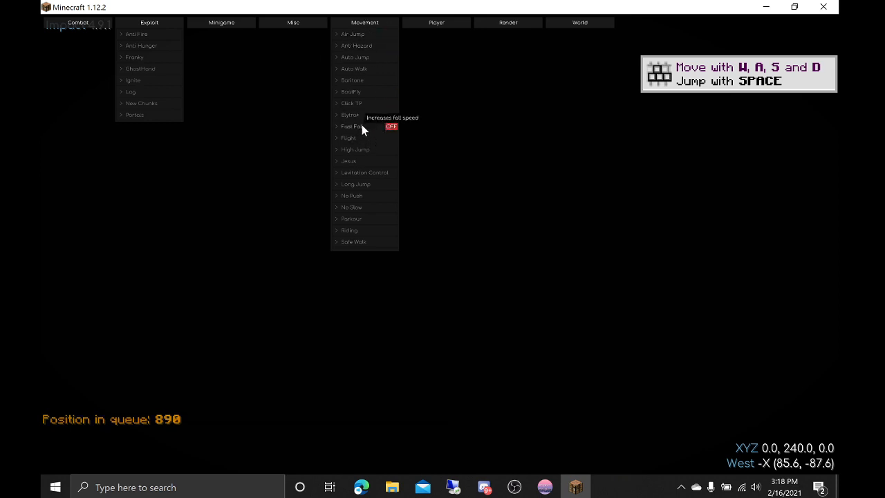
mouse_move(376, 69)
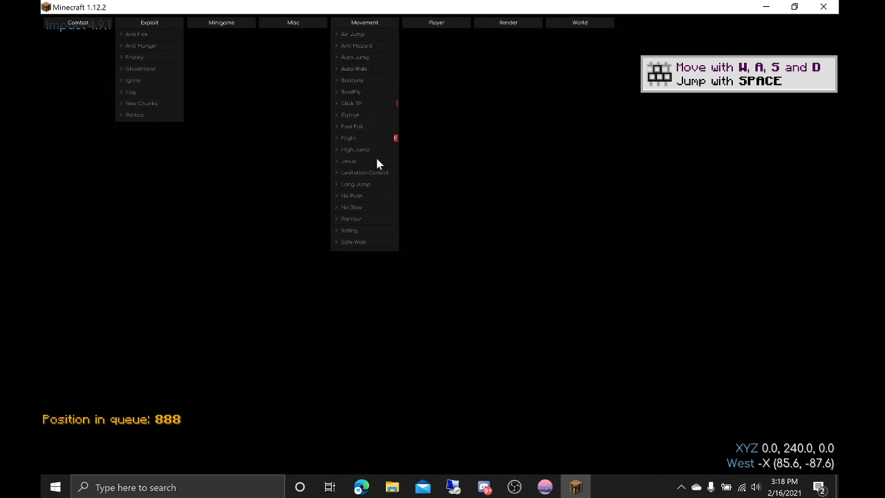
left_click(349, 138)
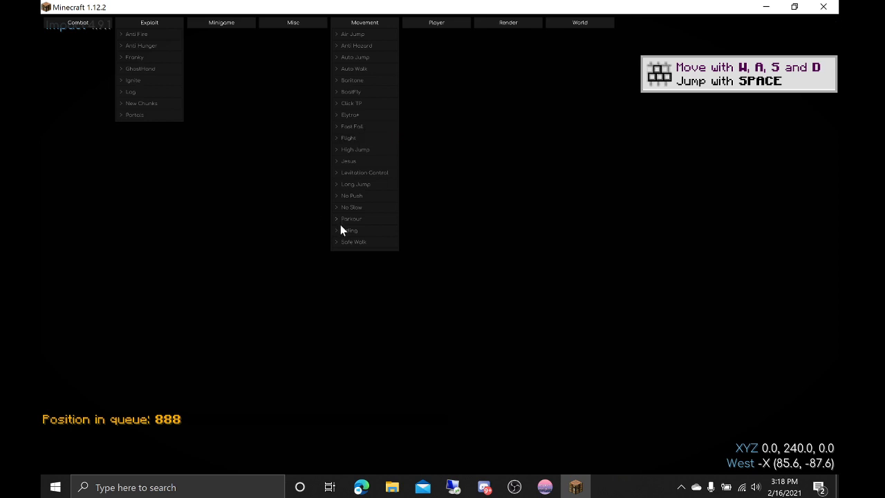
mouse_move(351, 219)
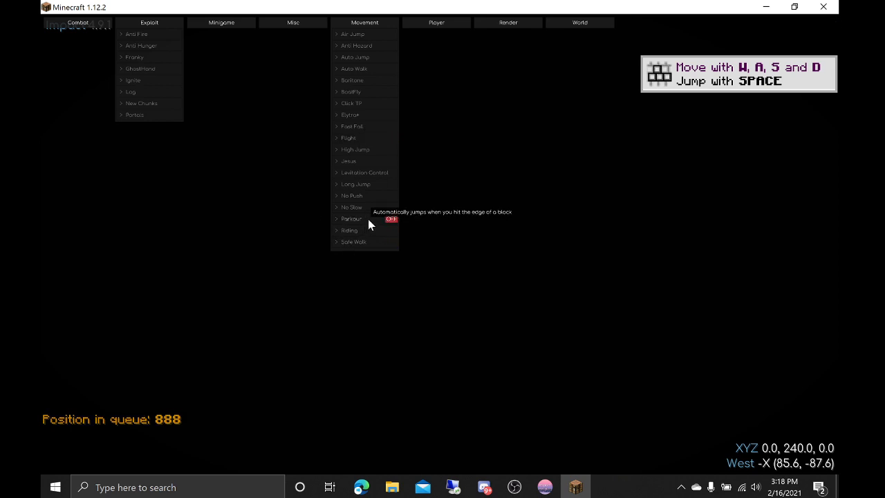
mouse_move(366, 272)
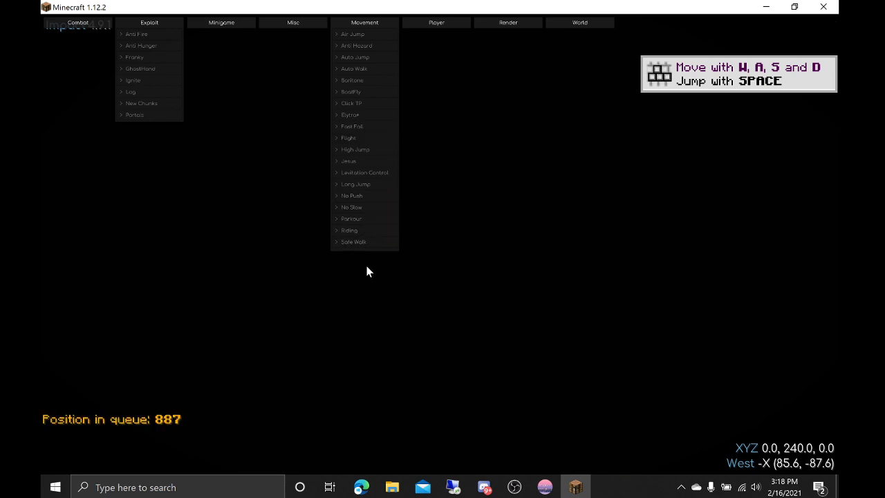
mouse_move(348, 161)
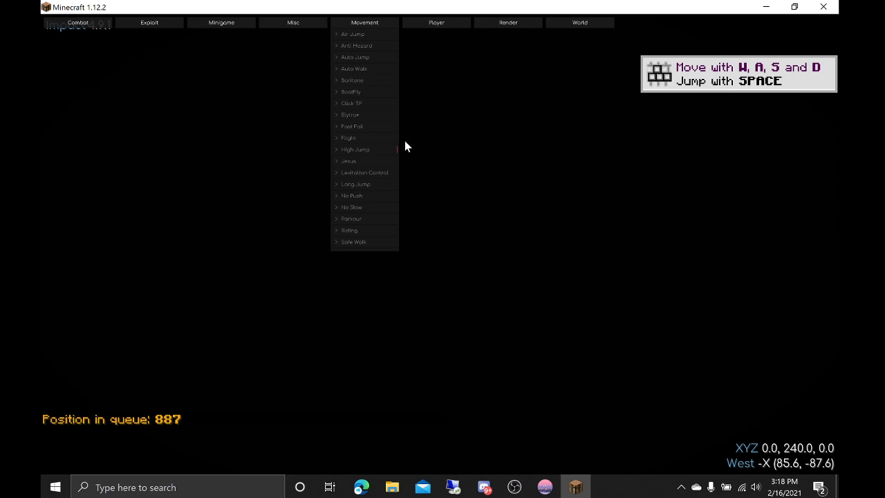
mouse_move(346, 124)
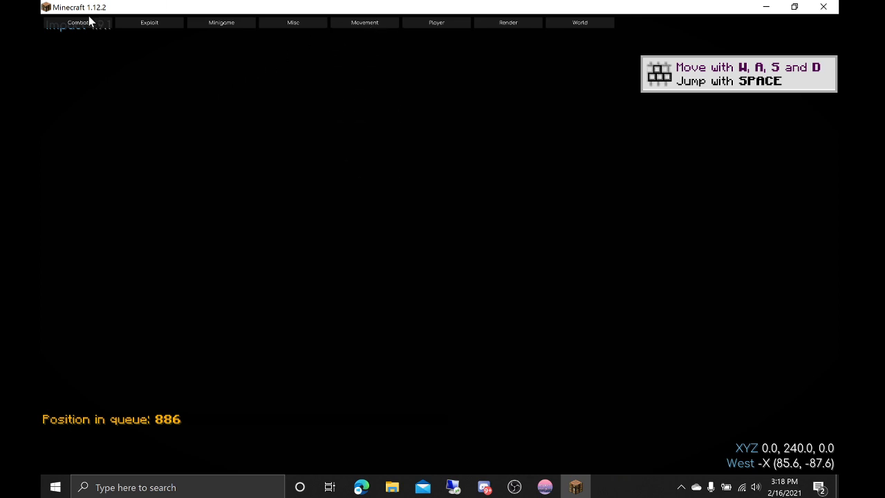
mouse_move(222, 27)
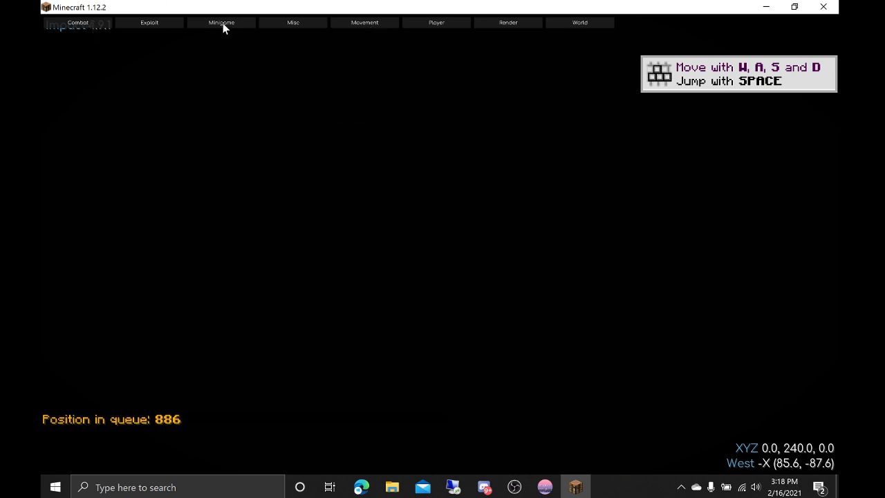
mouse_move(630, 141)
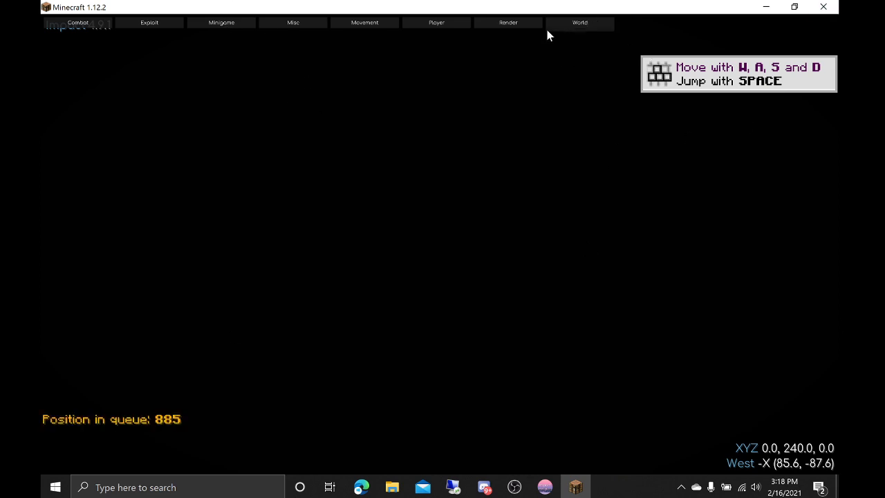
Toggle ESP on under Render, then look through the World and Movement module lists.
left_click(509, 22)
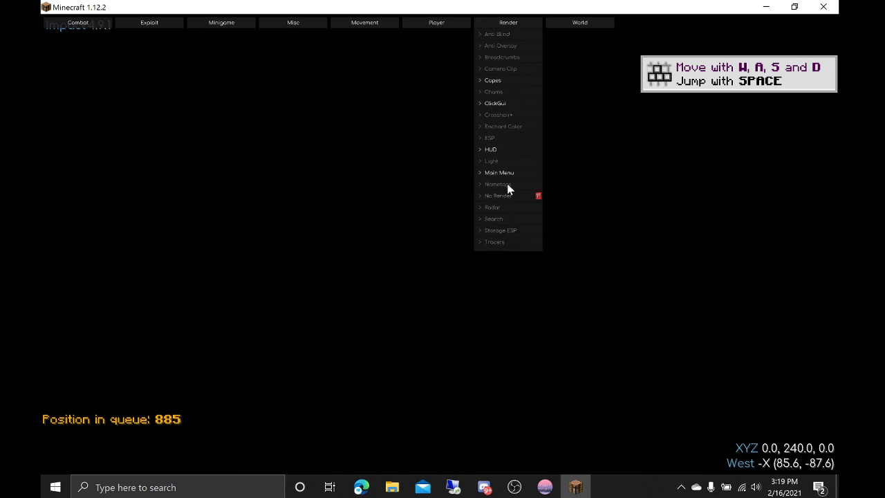
mouse_move(510, 137)
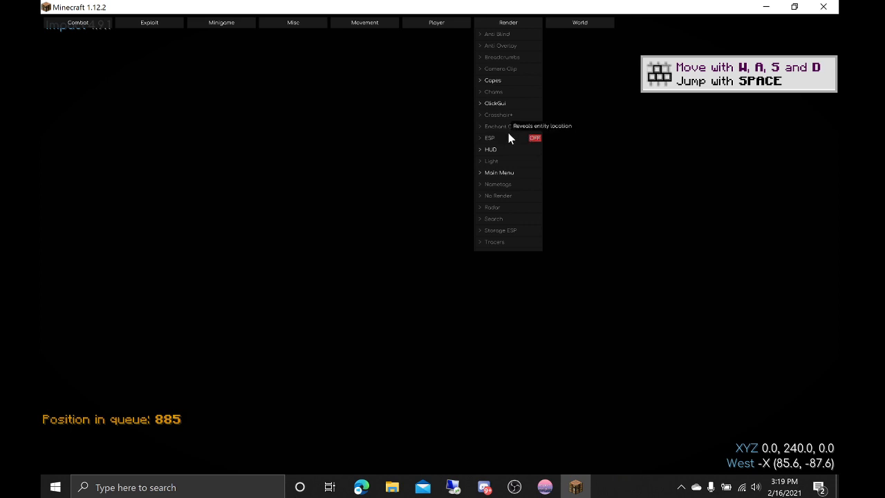
left_click(535, 138)
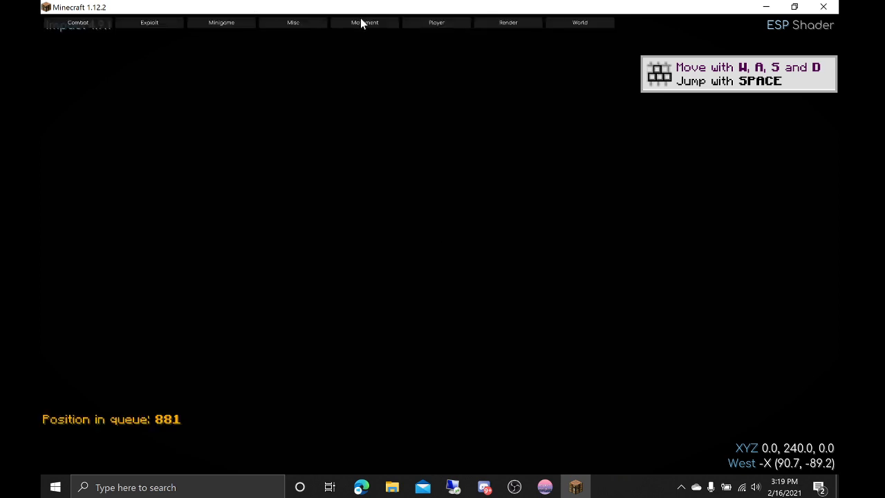
left_click(508, 23)
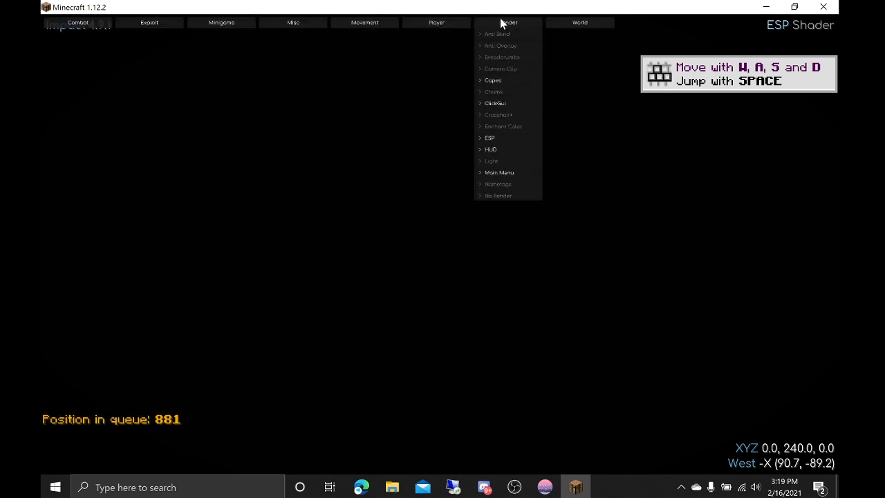
left_click(579, 22)
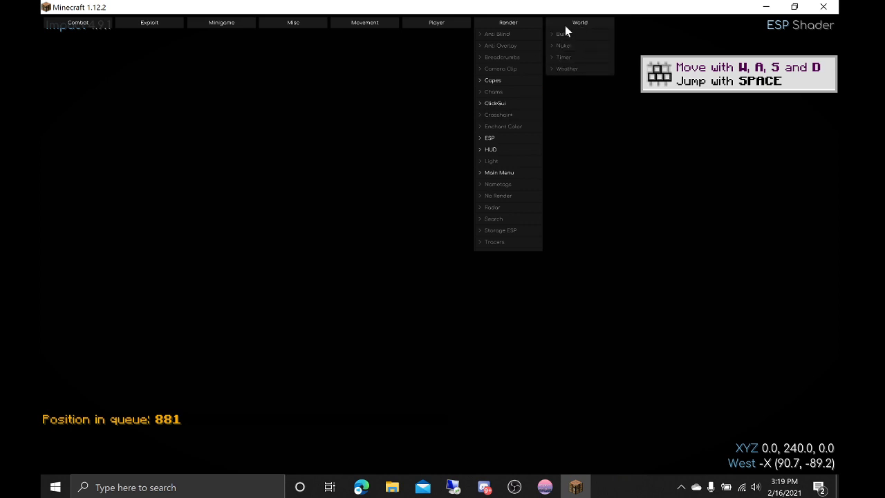
left_click(77, 23)
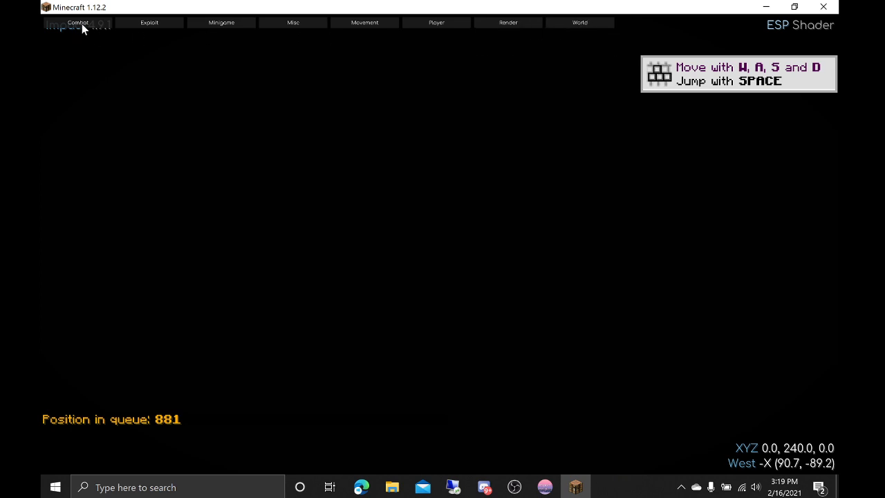
mouse_move(207, 25)
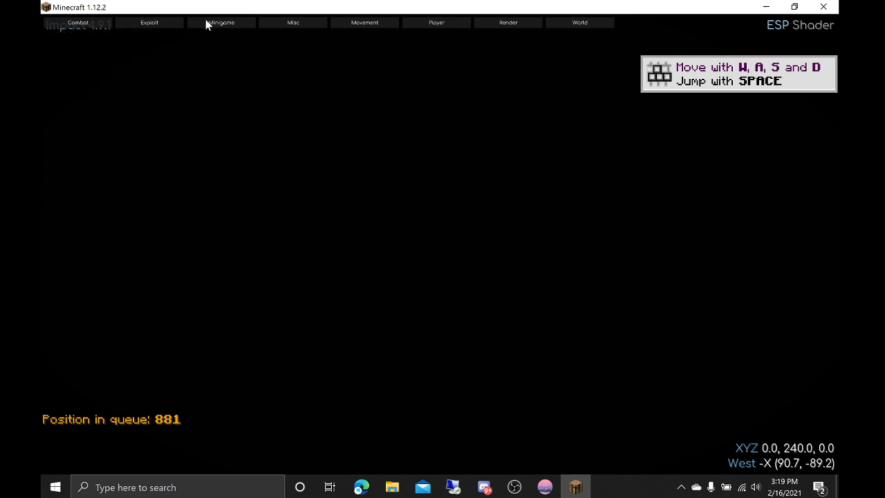
left_click(293, 22)
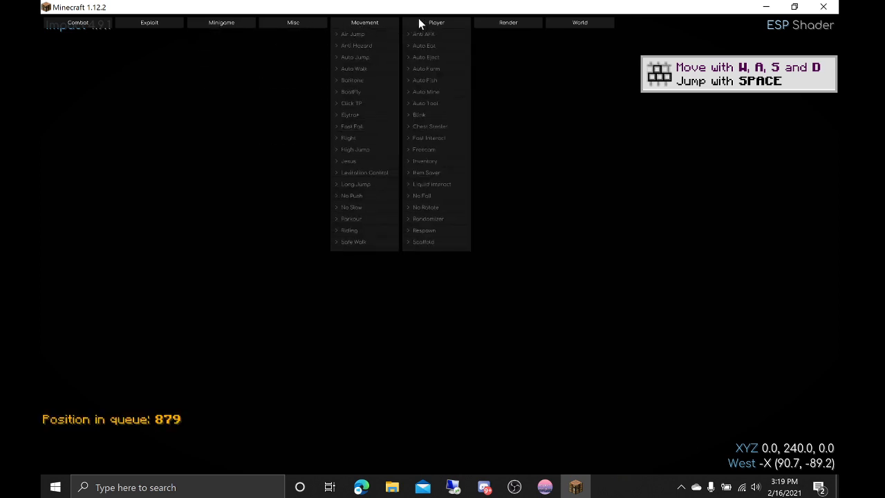
left_click(508, 22)
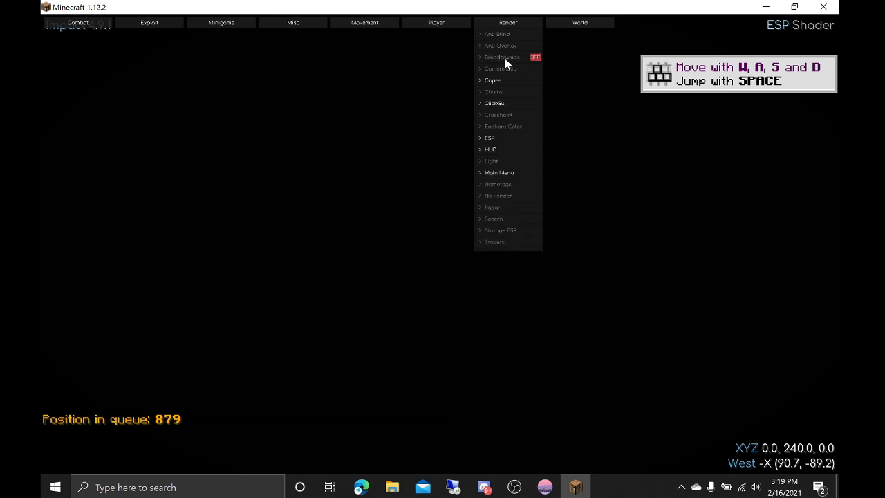
mouse_move(498, 115)
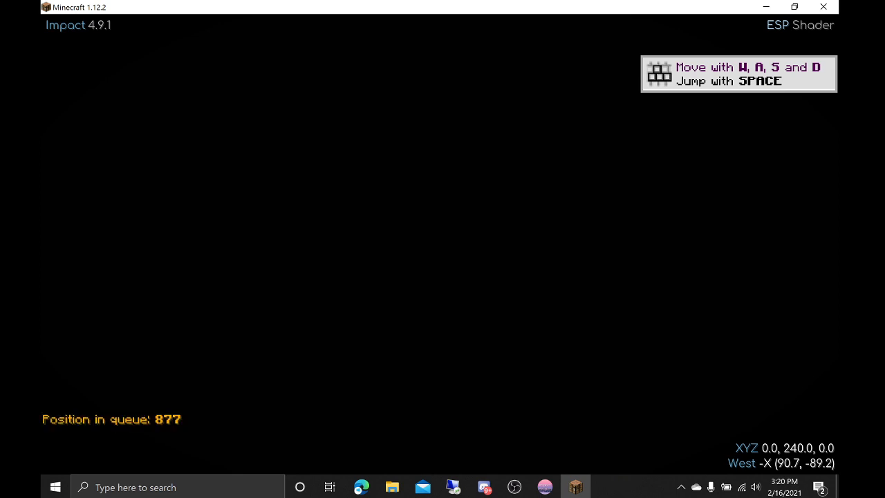
Open the Player category and expand Chest Stealer's settings.
left_click(508, 22)
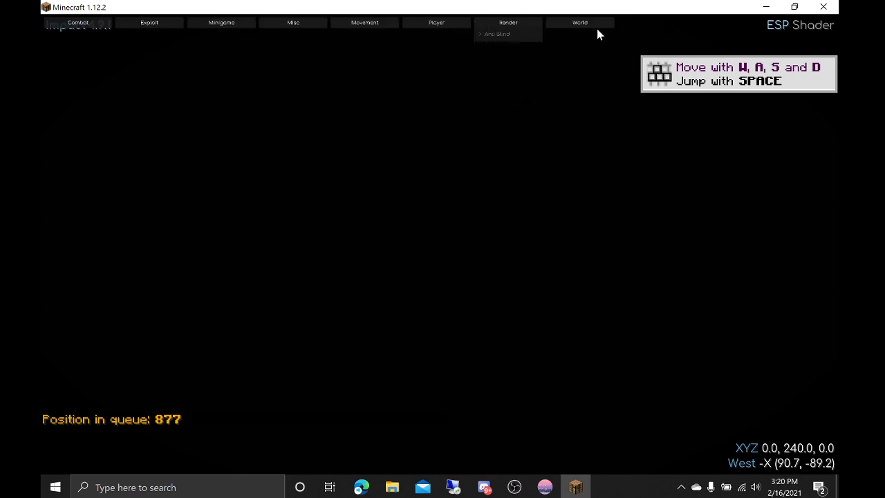
left_click(436, 23)
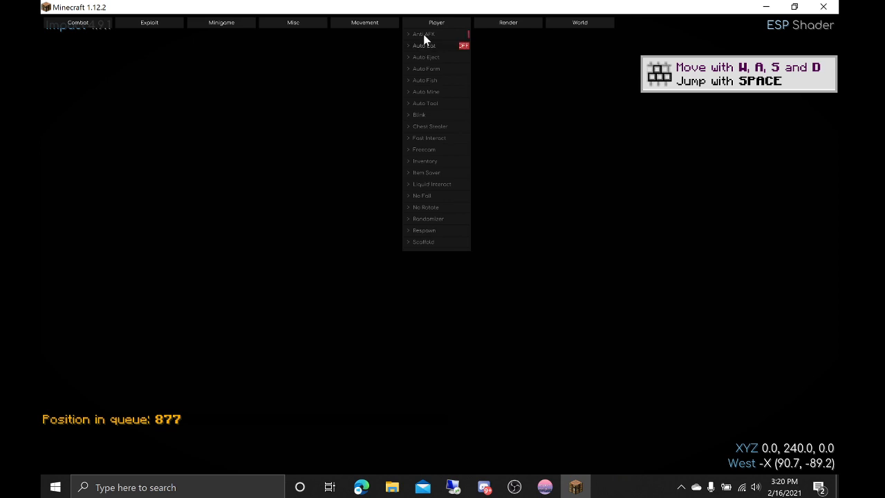
left_click(364, 22)
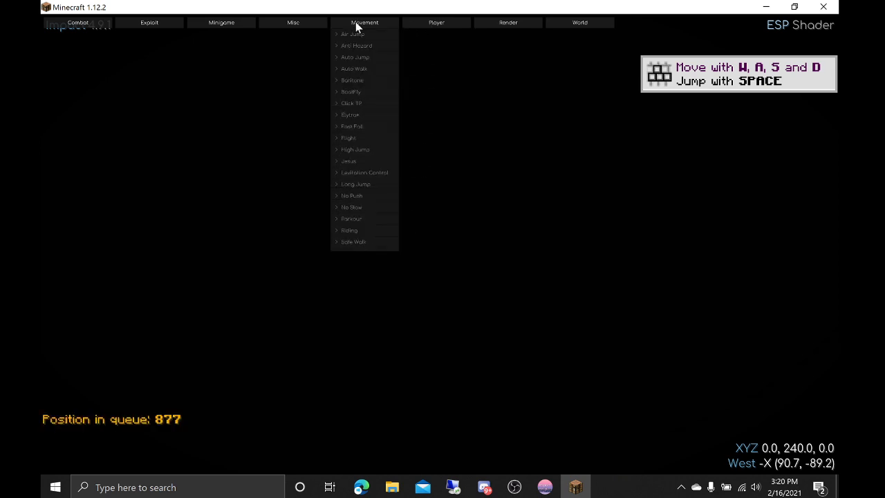
left_click(437, 23)
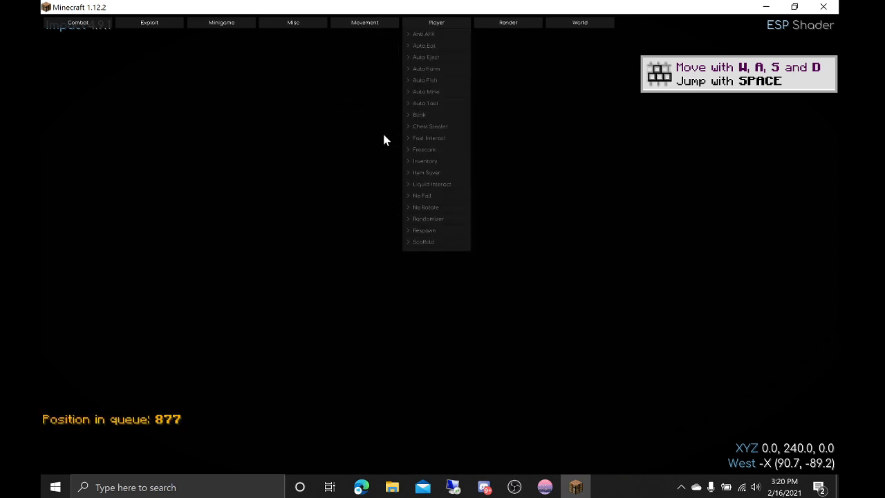
mouse_move(429, 126)
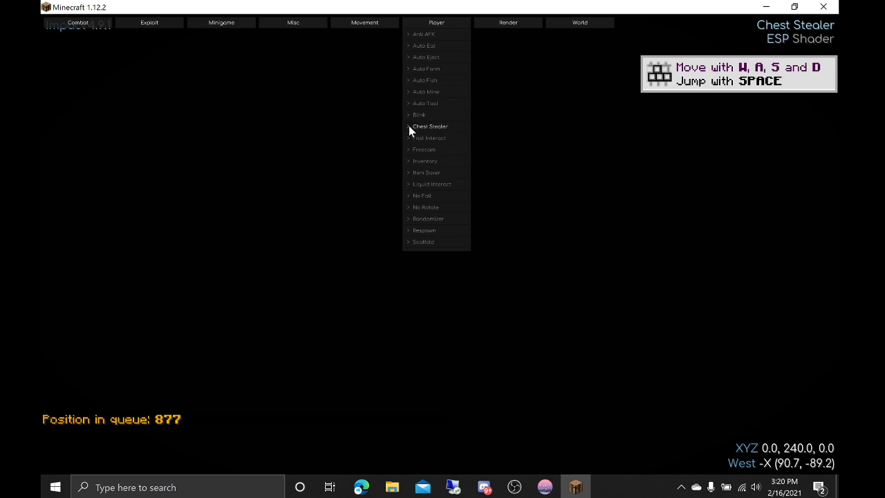
left_click(430, 126)
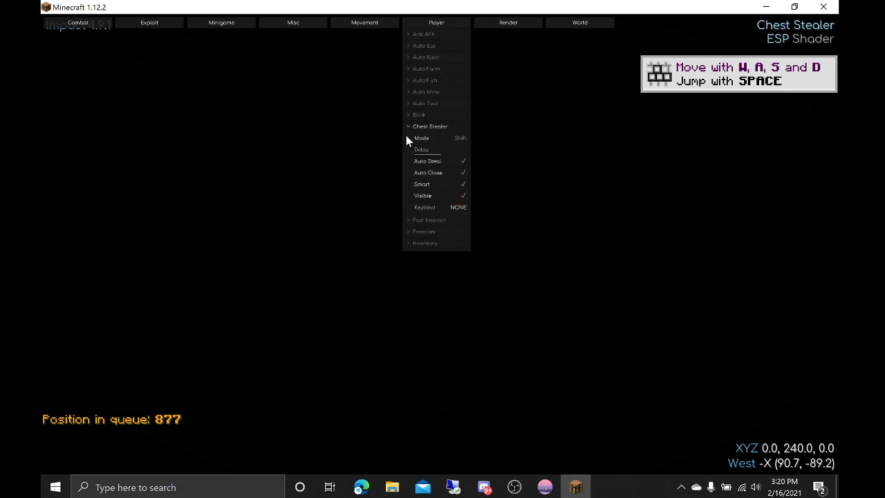
mouse_move(418, 195)
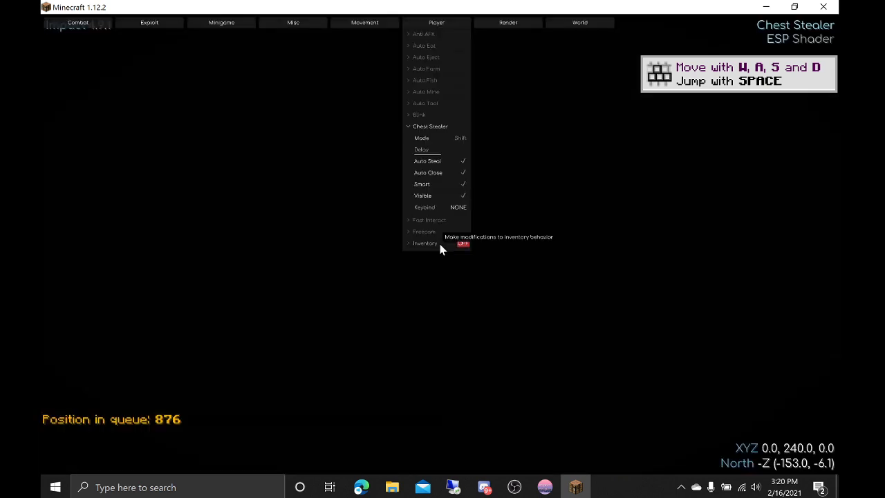
mouse_move(428, 34)
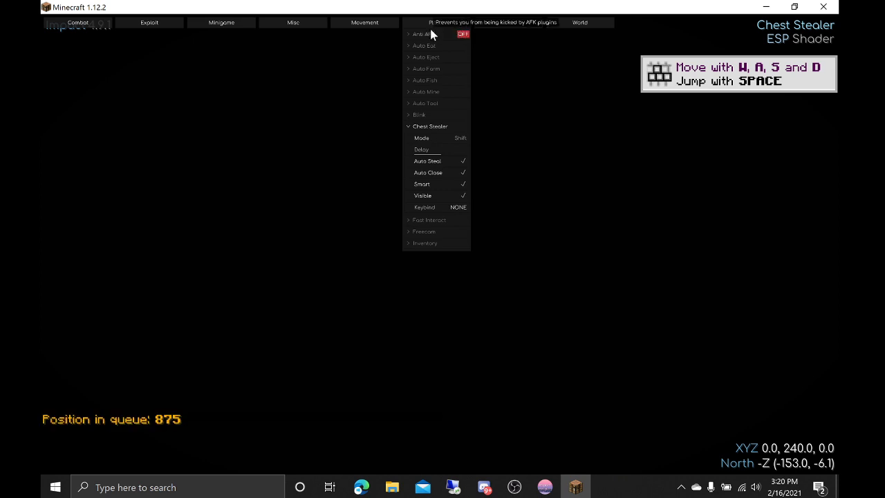
Browse Movement, switch Fancy Chat on in the Misc category, and collapse the Misc list.
left_click(365, 22)
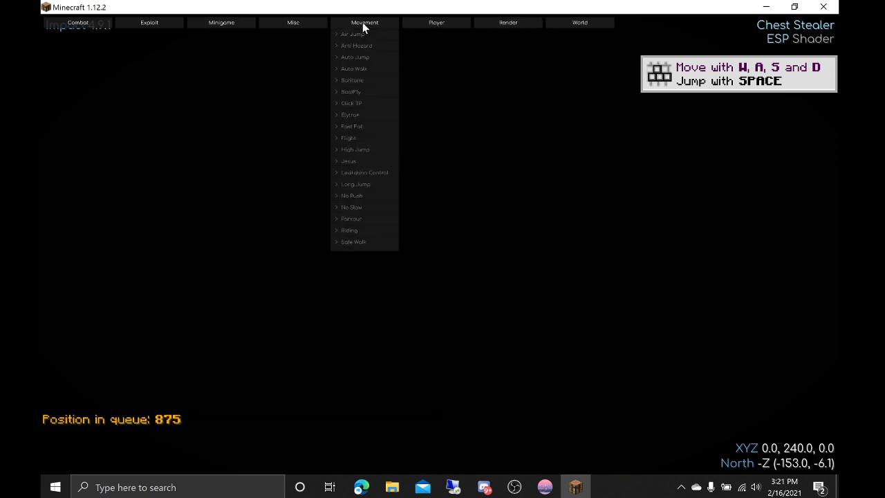
mouse_move(353, 80)
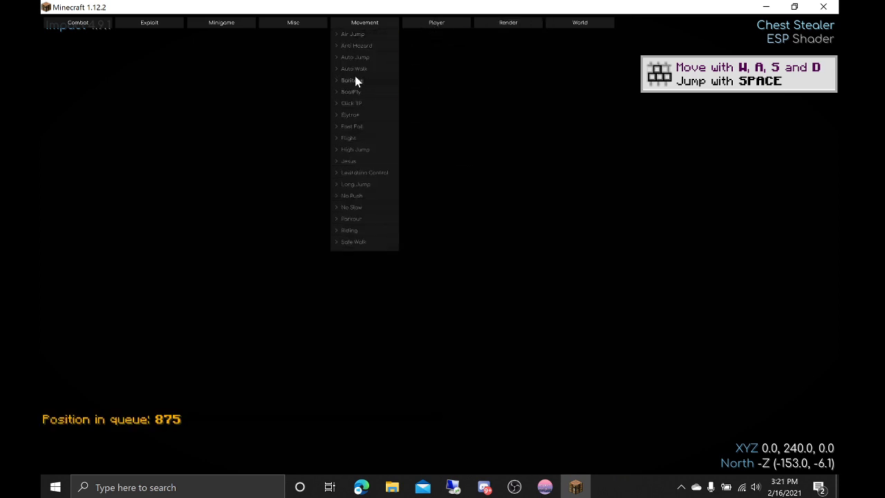
mouse_move(335, 84)
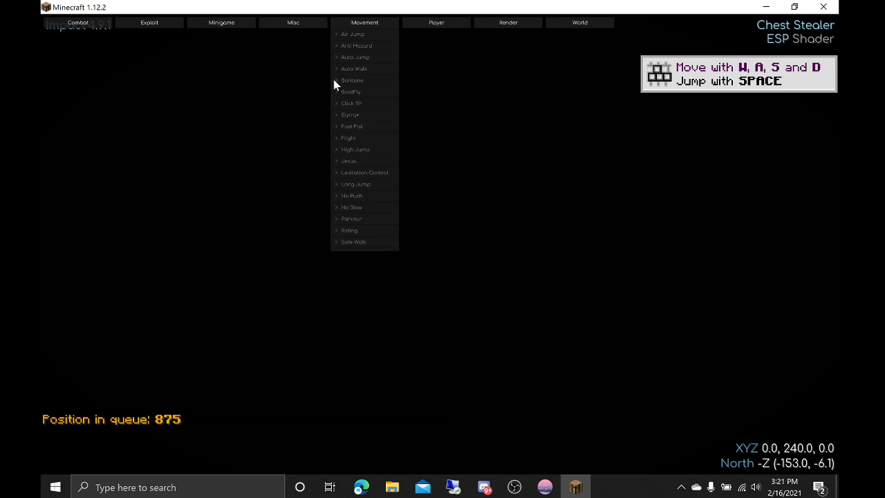
left_click(352, 79)
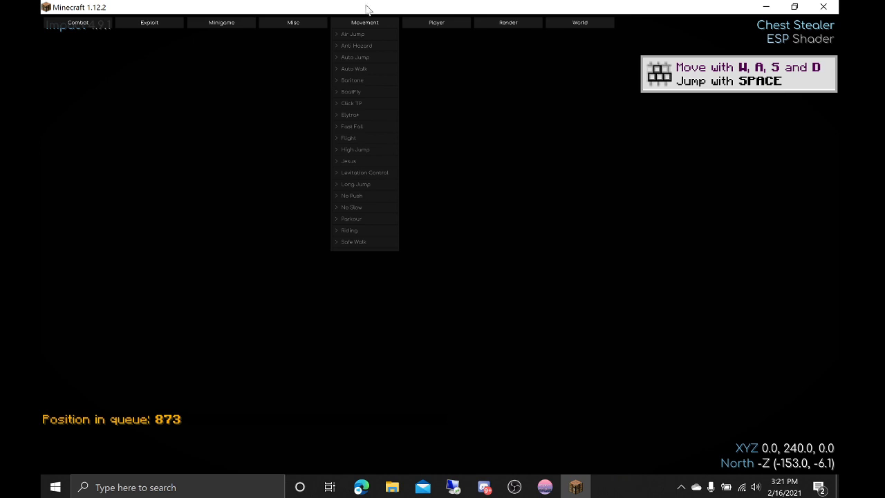
left_click(293, 22)
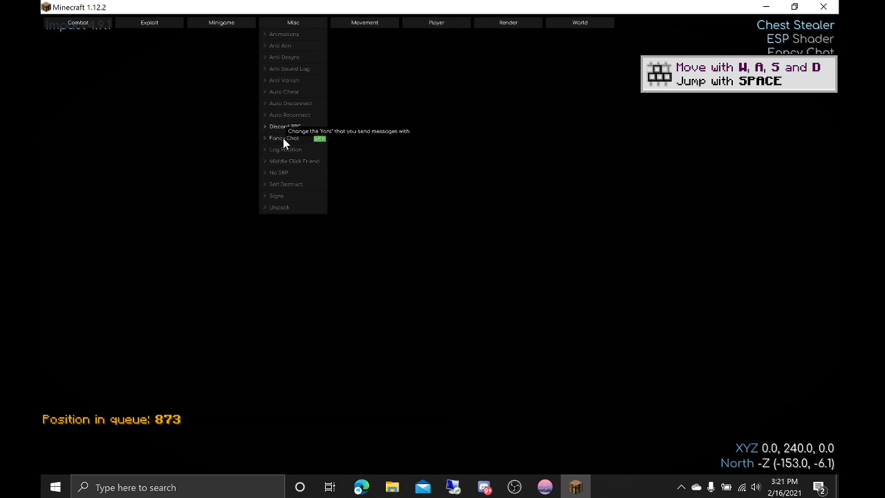
mouse_move(267, 142)
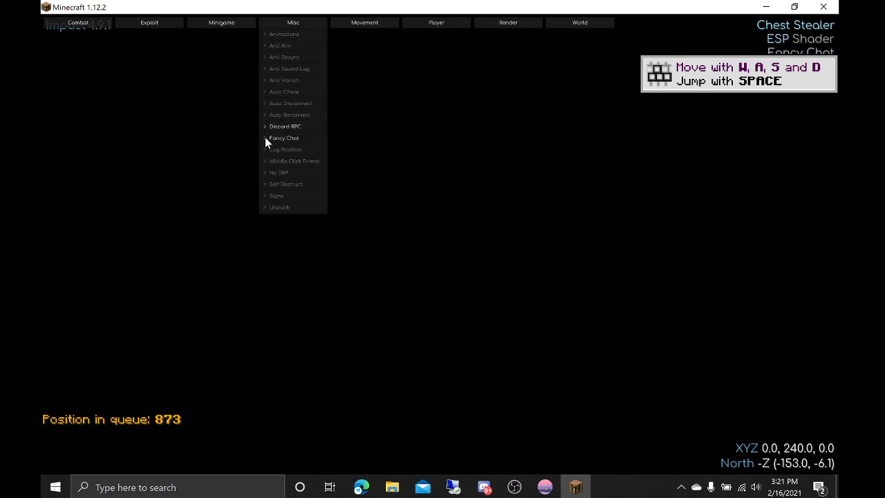
left_click(283, 138)
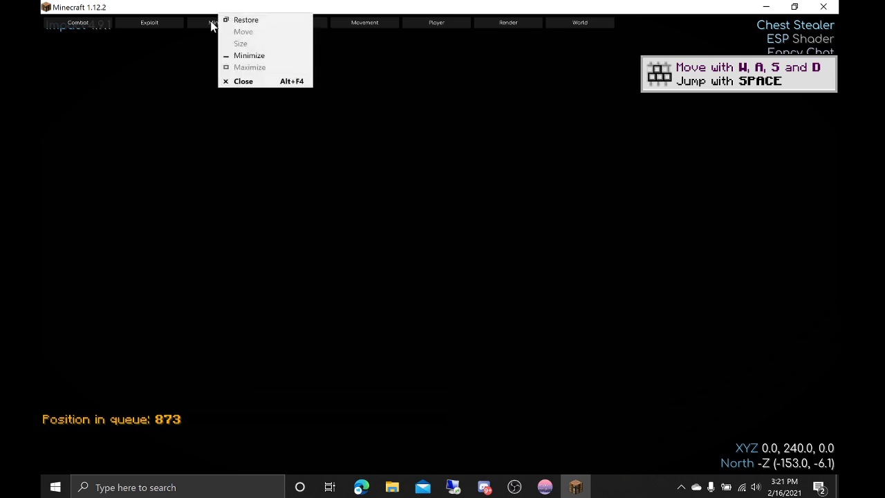
left_click(134, 35)
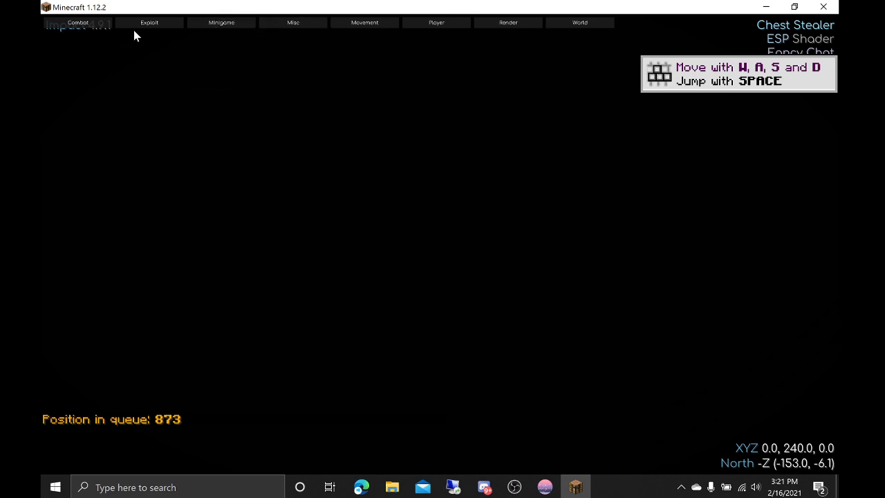
Browse Exploit and Combat, expand HitBox's Hostile and Player options, then close the GUI.
left_click(148, 22)
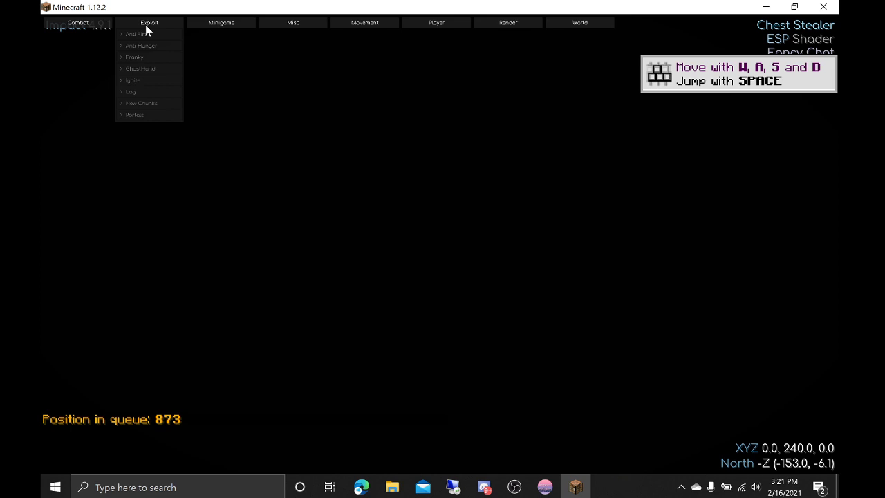
left_click(77, 22)
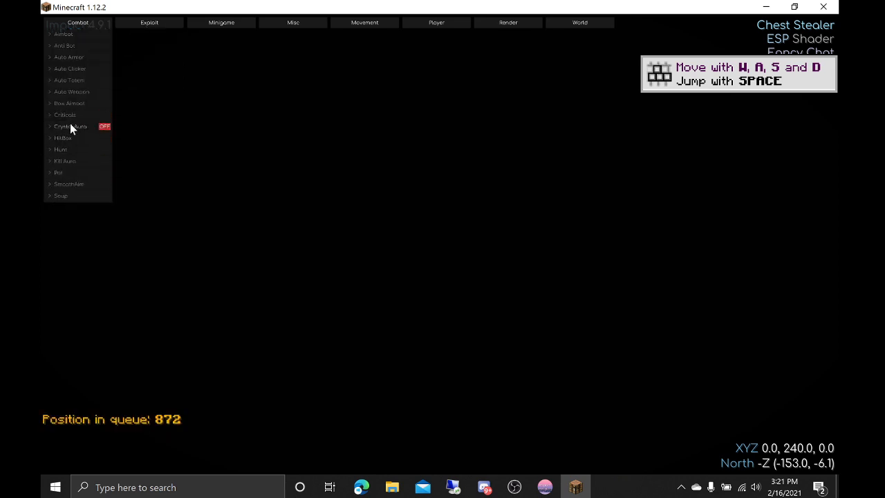
mouse_move(62, 137)
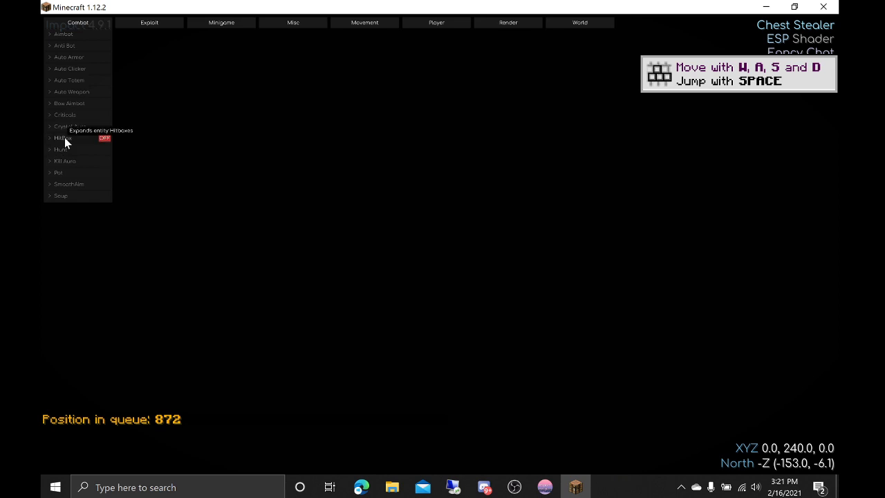
left_click(62, 138)
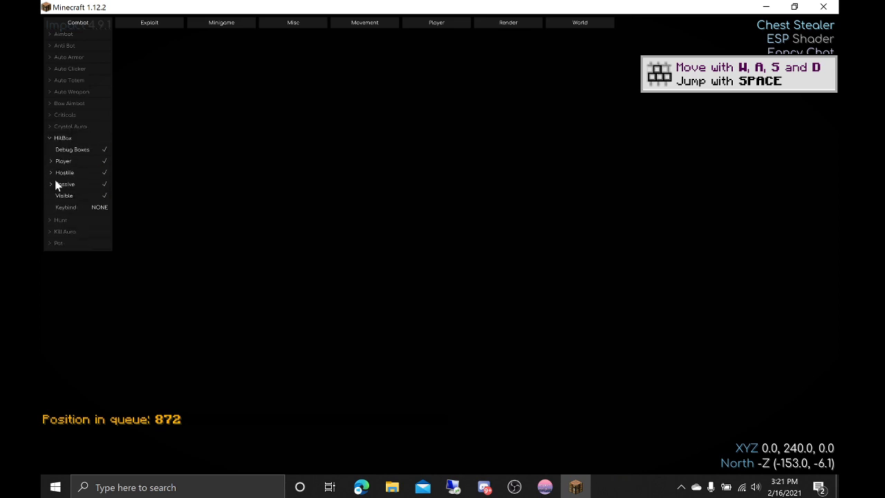
left_click(64, 172)
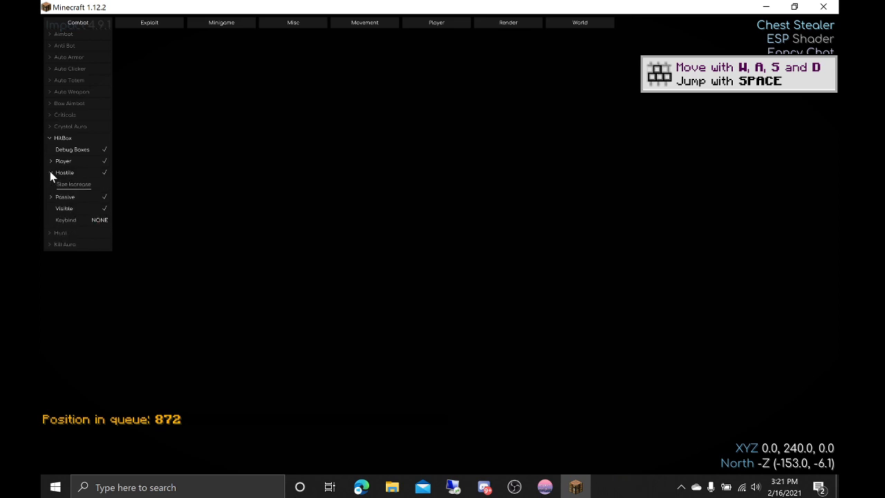
left_click(64, 173)
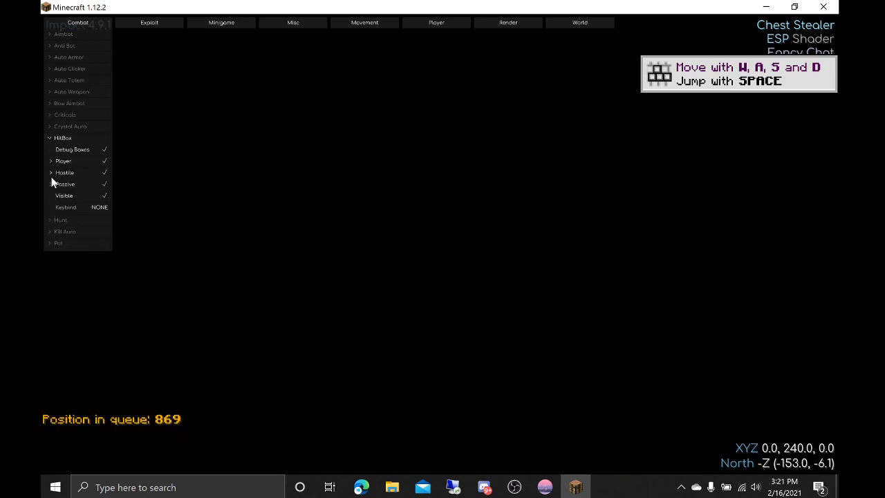
left_click(63, 161)
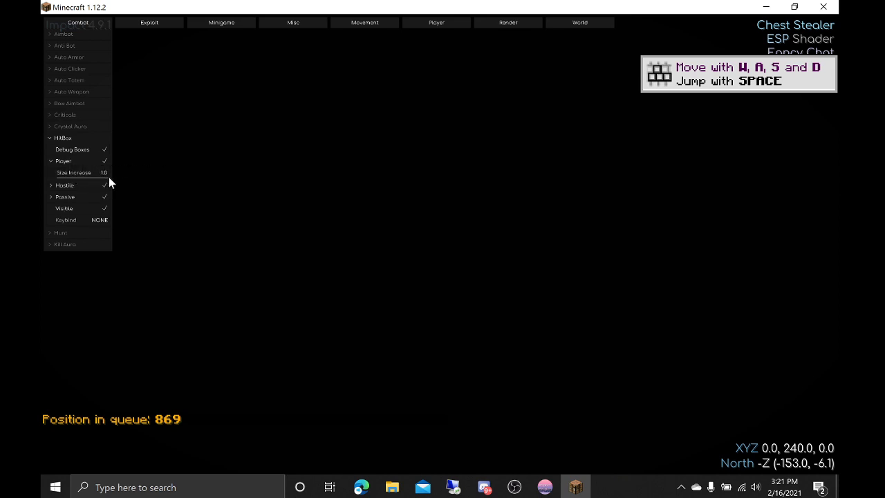
left_click(65, 185)
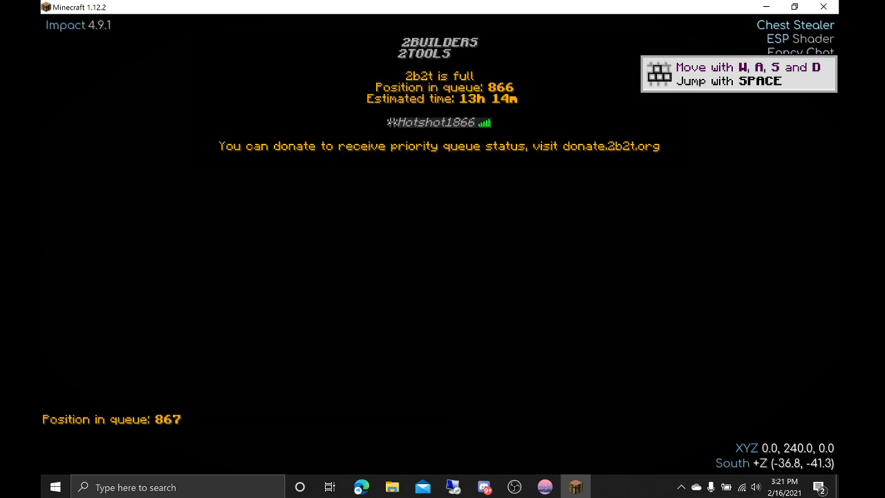
Disconnect from 2b2t, switch Auto Reconnect on, and go back to the server list.
key("Escape")
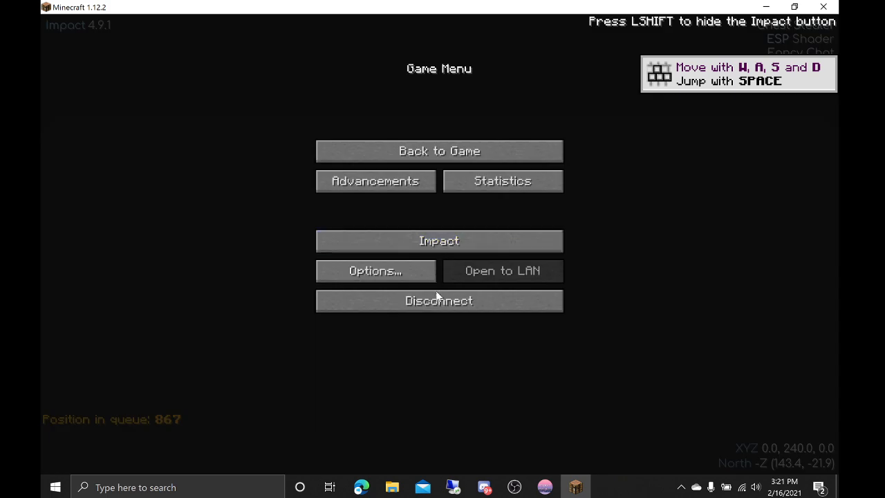
left_click(439, 301)
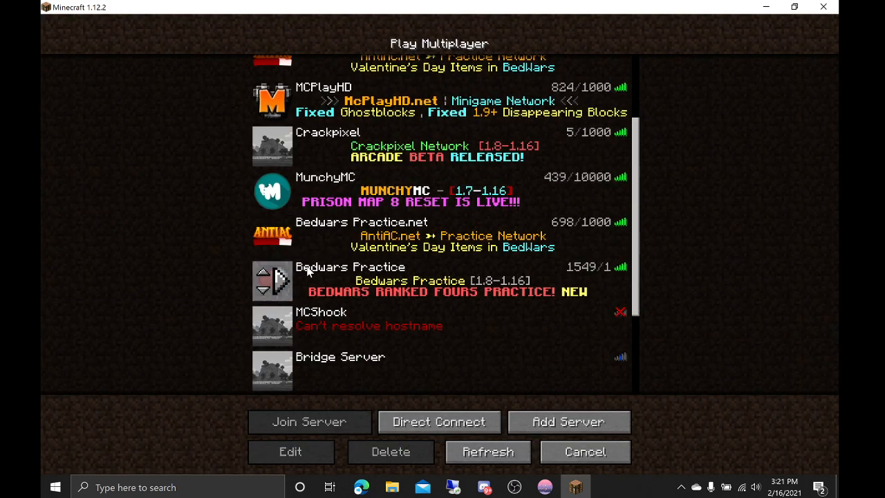
scroll("down", 3)
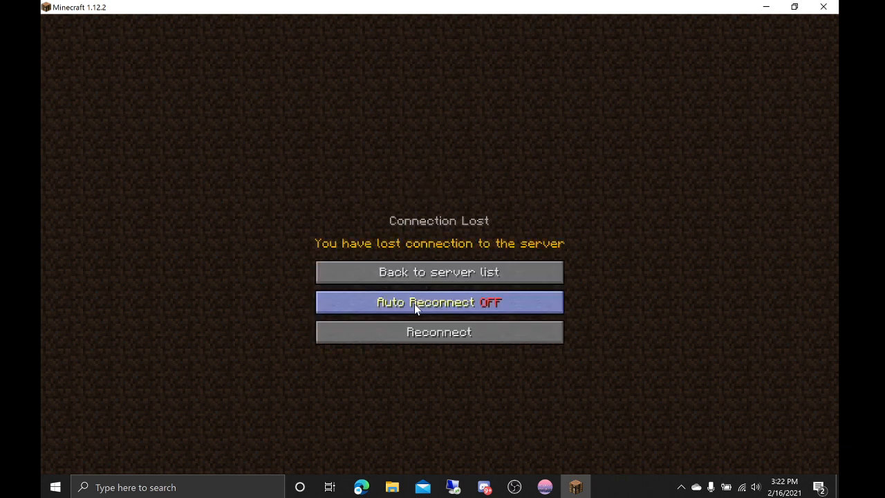
mouse_move(483, 308)
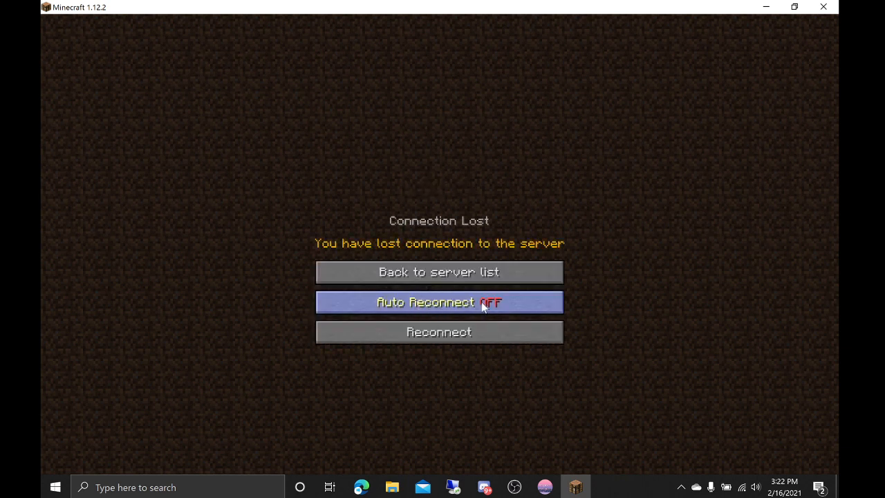
left_click(438, 302)
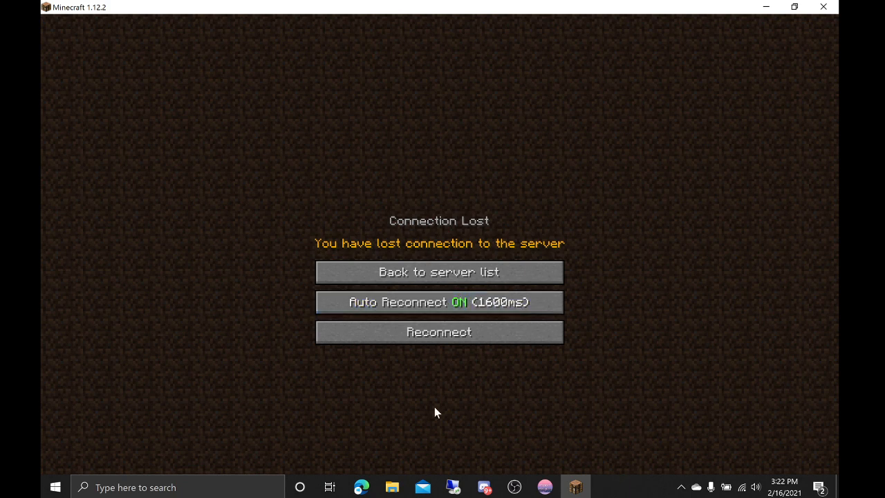
left_click(438, 332)
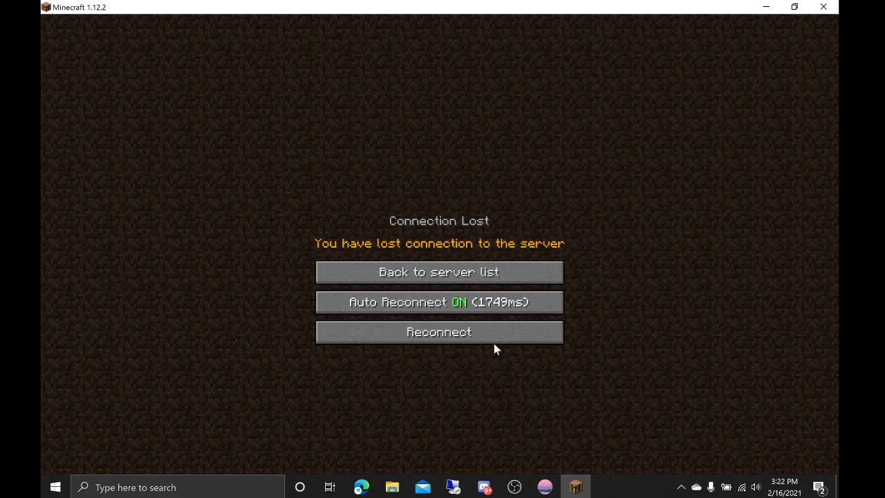
left_click(439, 272)
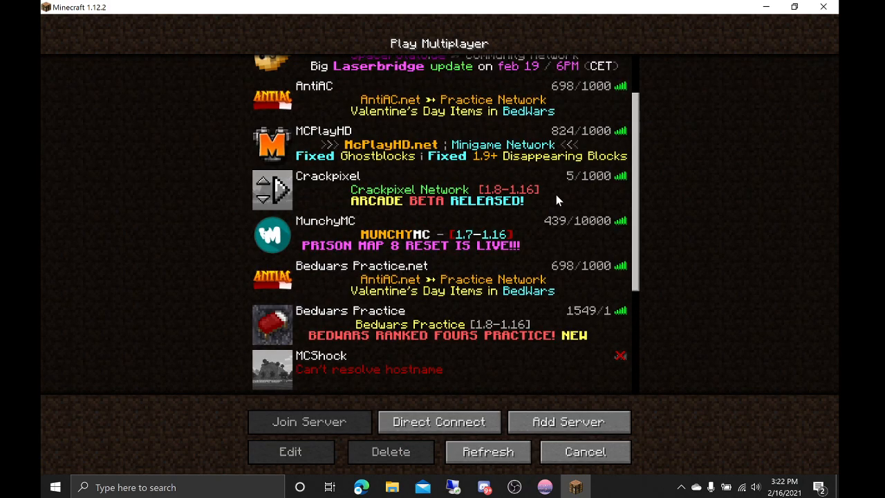
scroll("down", 3)
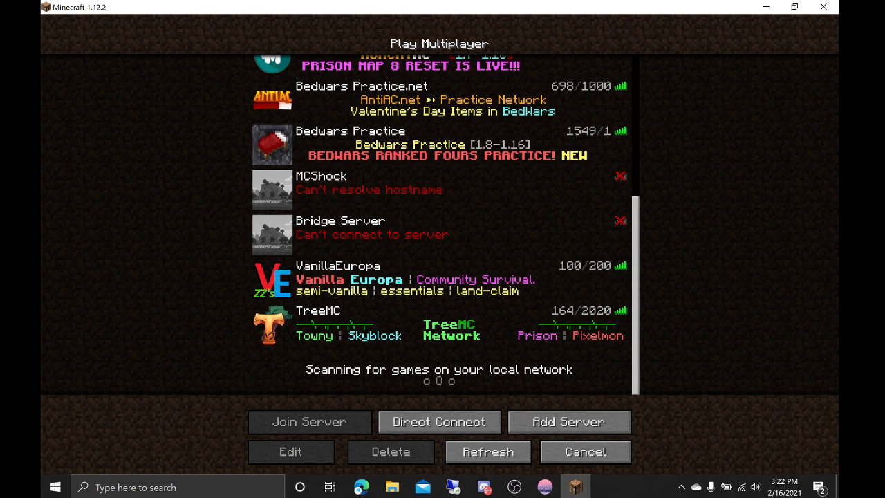
mouse_move(737, 306)
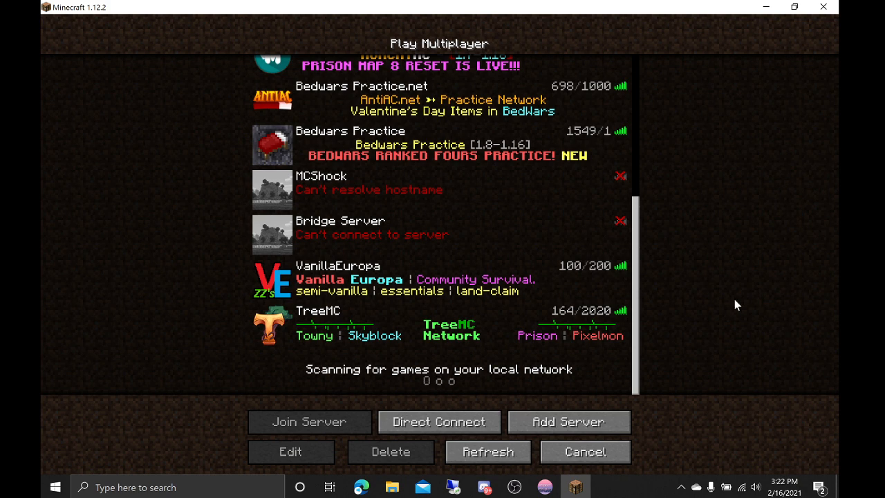
scroll("up", 3)
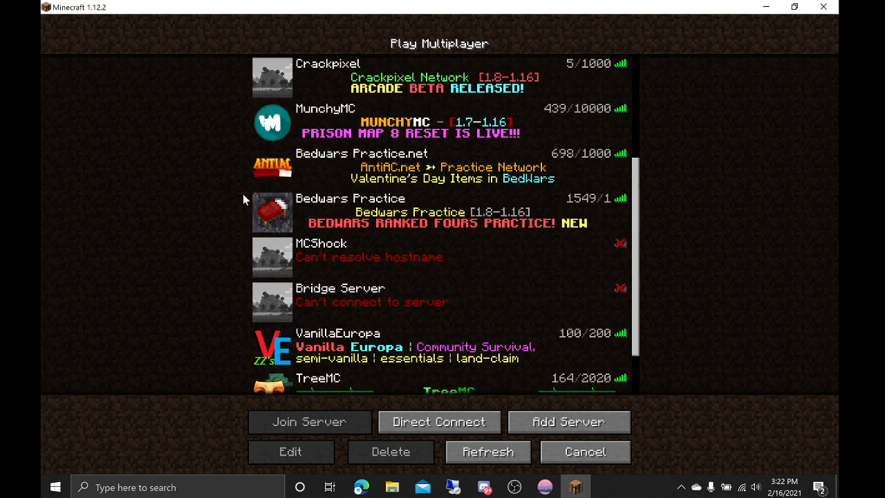
scroll("down", 3)
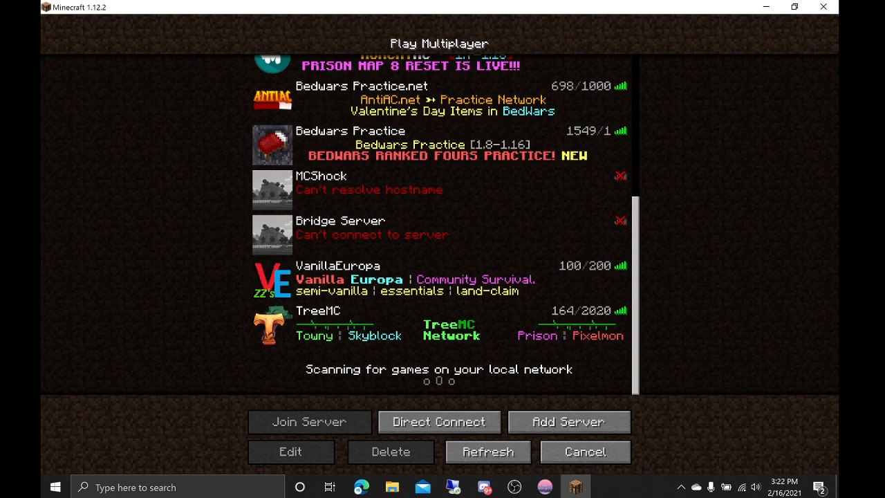